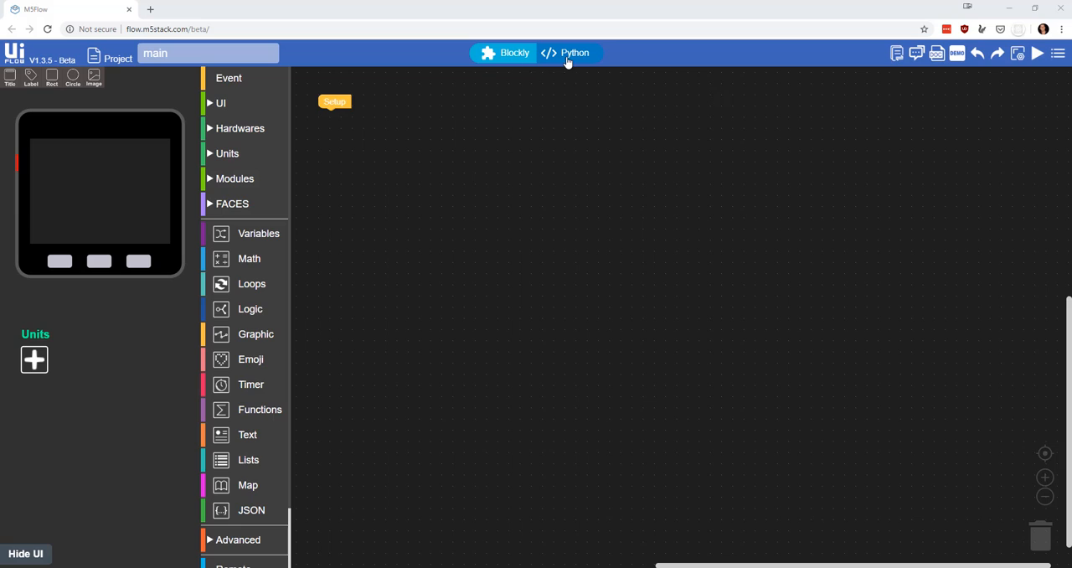
{"action": "mouse_move", "coordinate": [334, 101]}
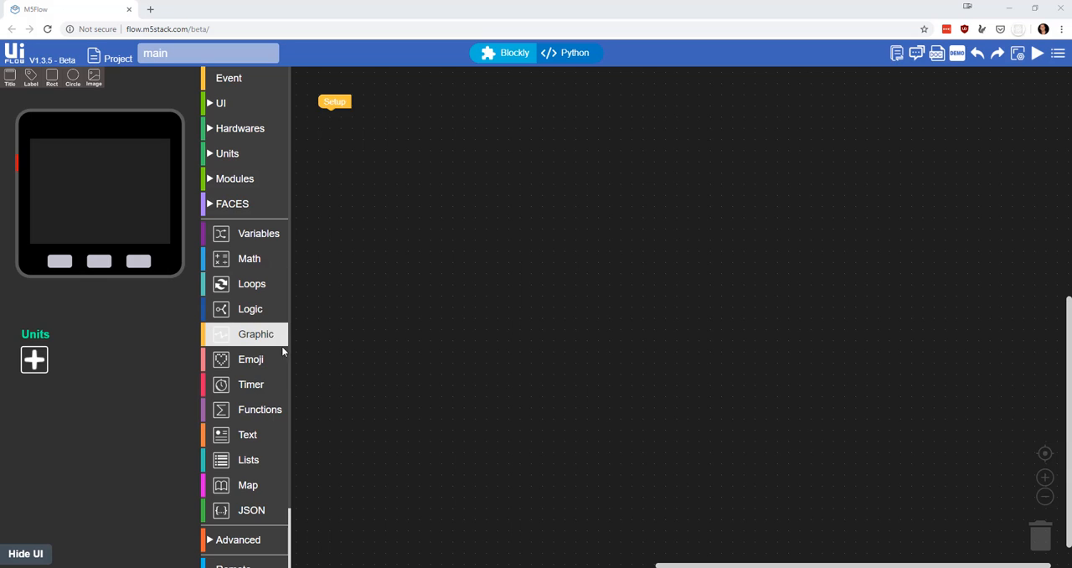
{"action": "mouse_move", "coordinate": [243, 539]}
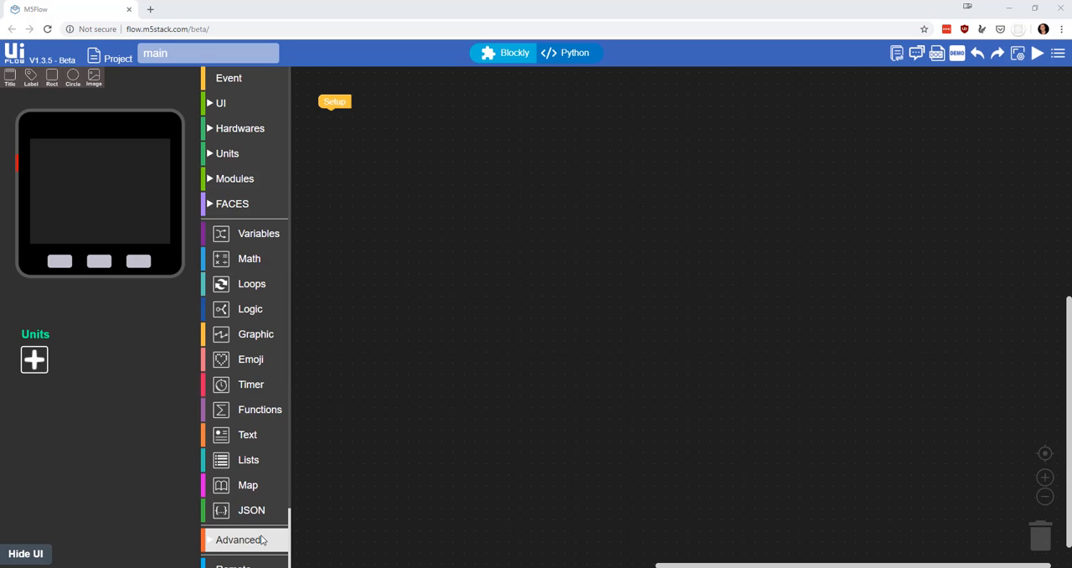
- Expand the Advanced block categories and scroll down to the MQTT group
{"action": "left_click", "coordinate": [240, 539]}
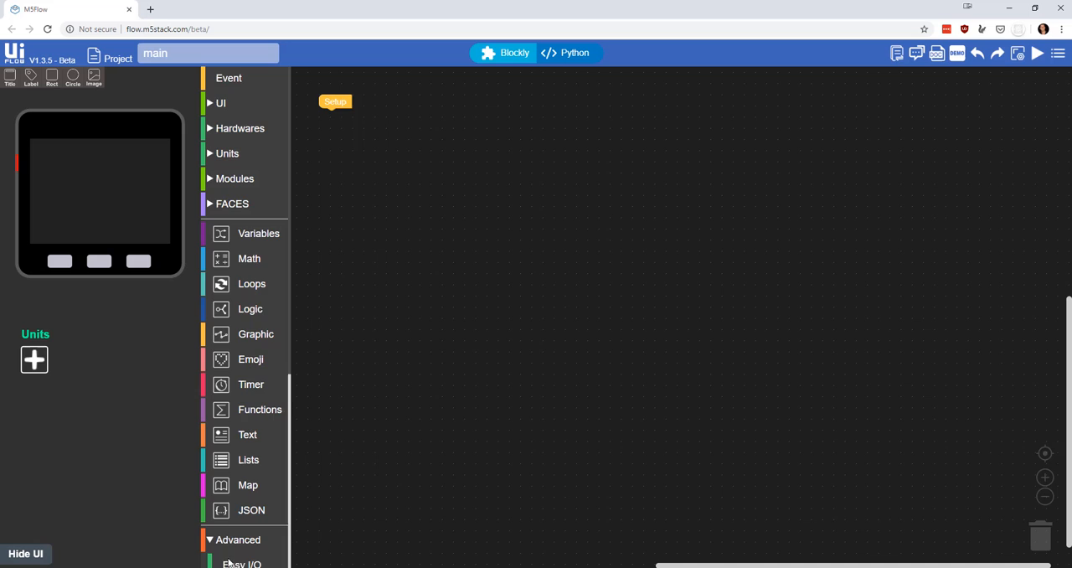
{"action": "scroll", "scroll_direction": "down", "scroll_amount": 3}
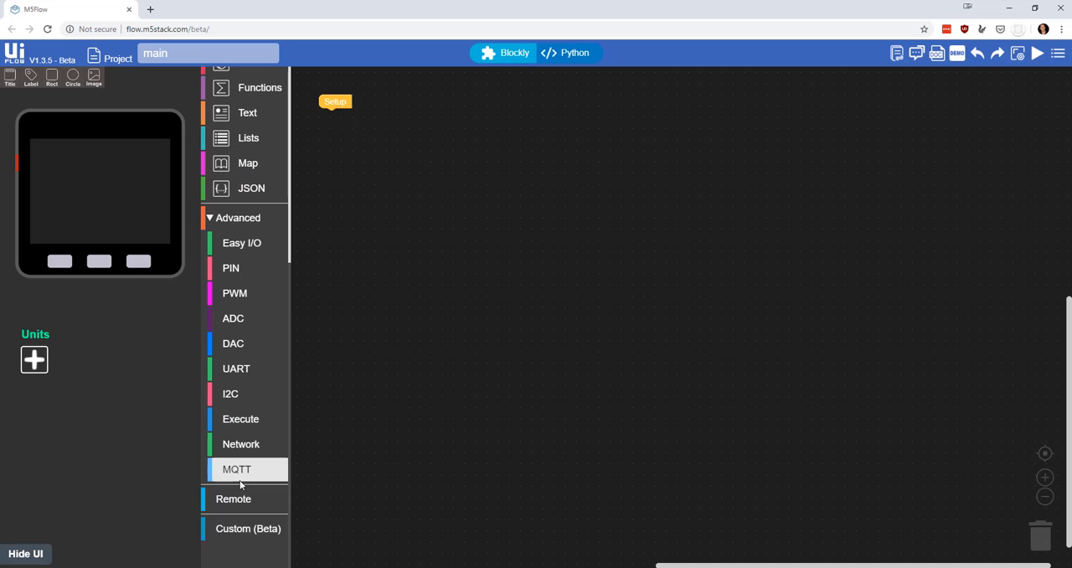
- Add an MQTT setup block under Setup with client id ESPFaces and server 192.168.95.222
{"action": "left_click", "coordinate": [236, 469]}
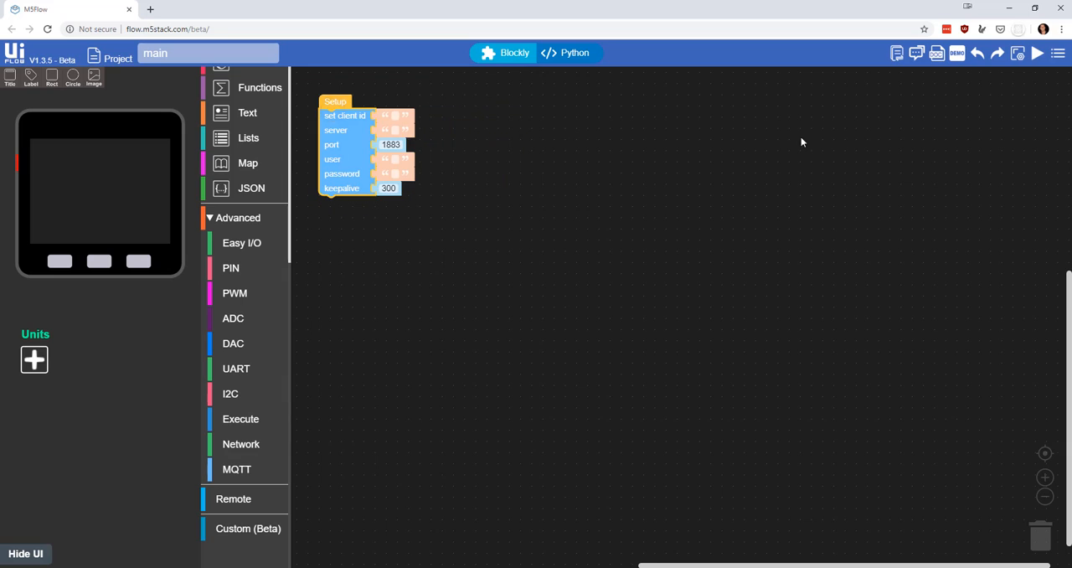
{"action": "left_click", "coordinate": [396, 115]}
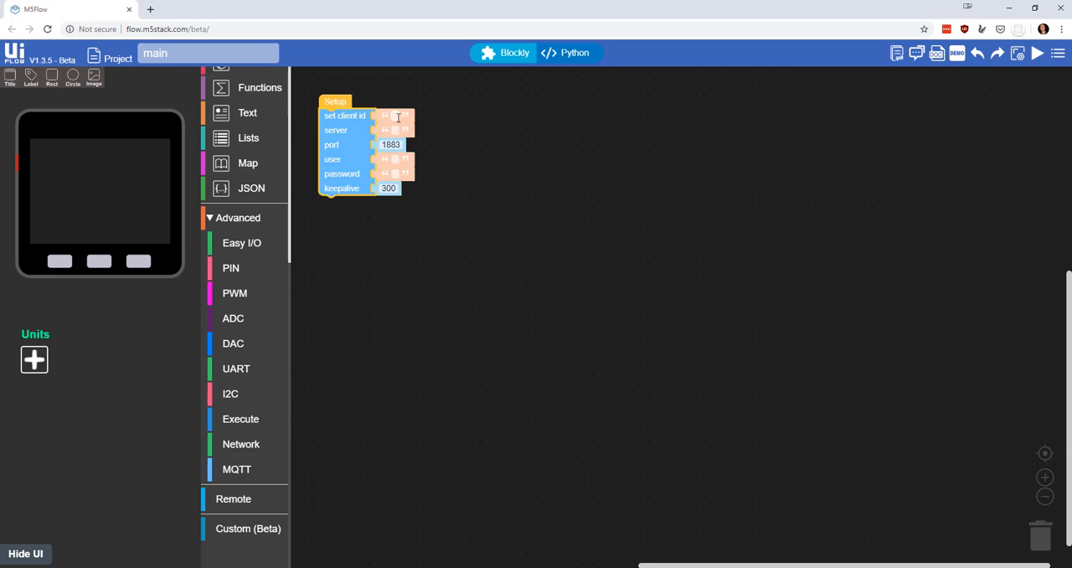
{"action": "type", "text": "ESP8"}
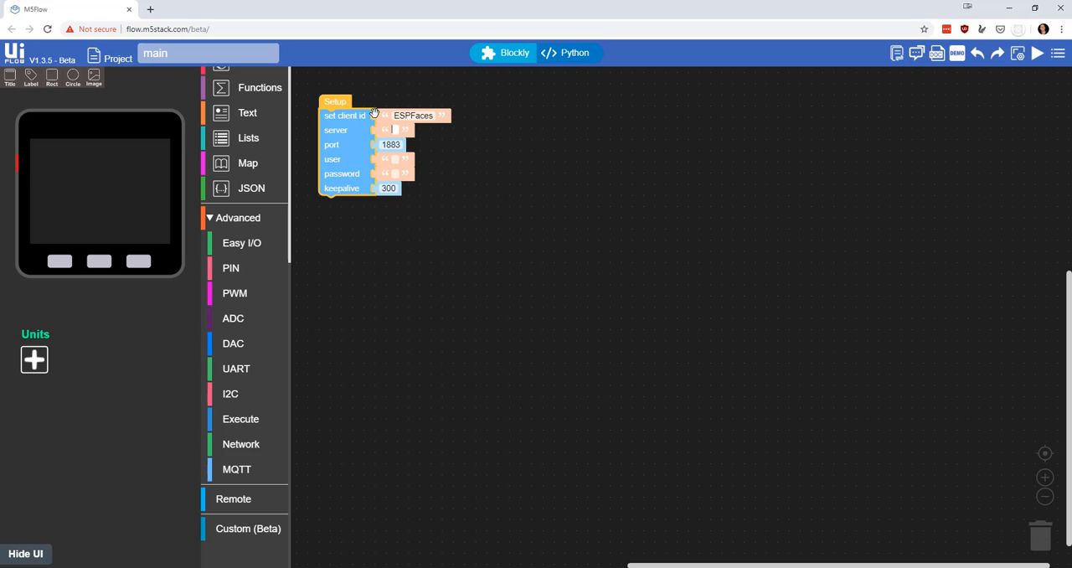
{"action": "type", "text": "19.2"}
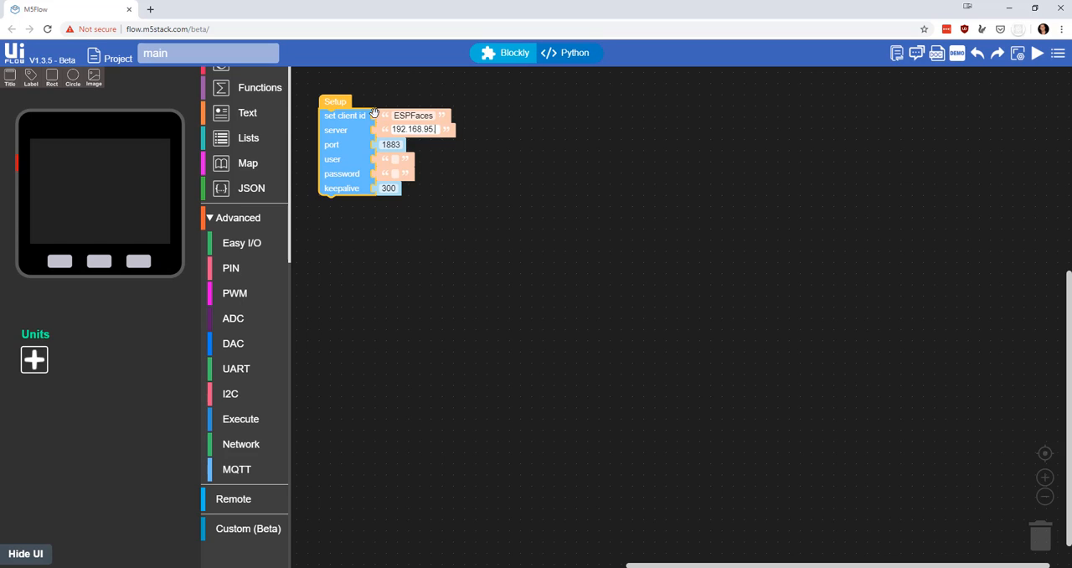
{"action": "type", "text": "222"}
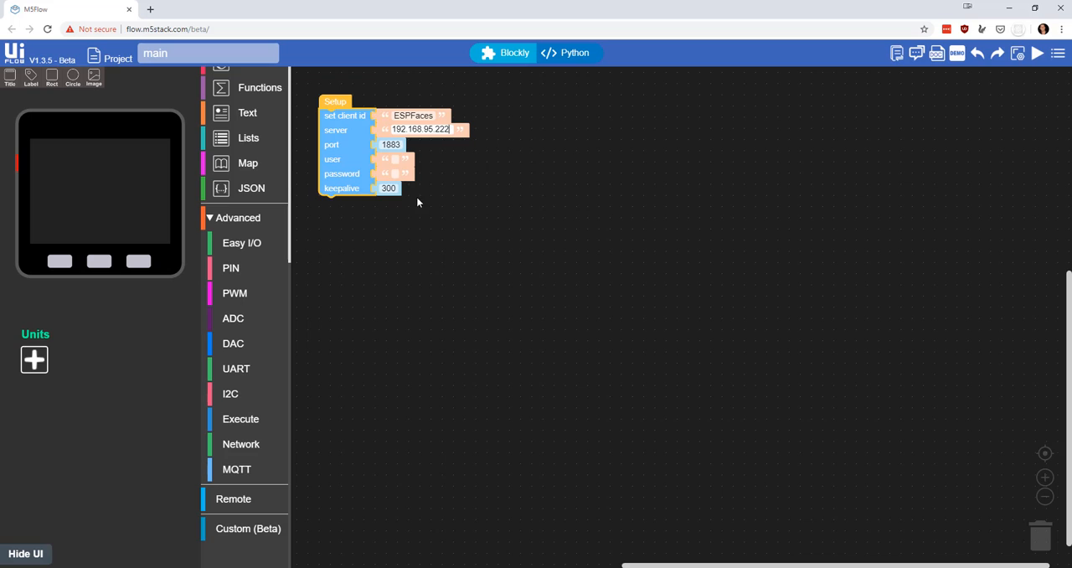
{"action": "mouse_move", "coordinate": [891, 220]}
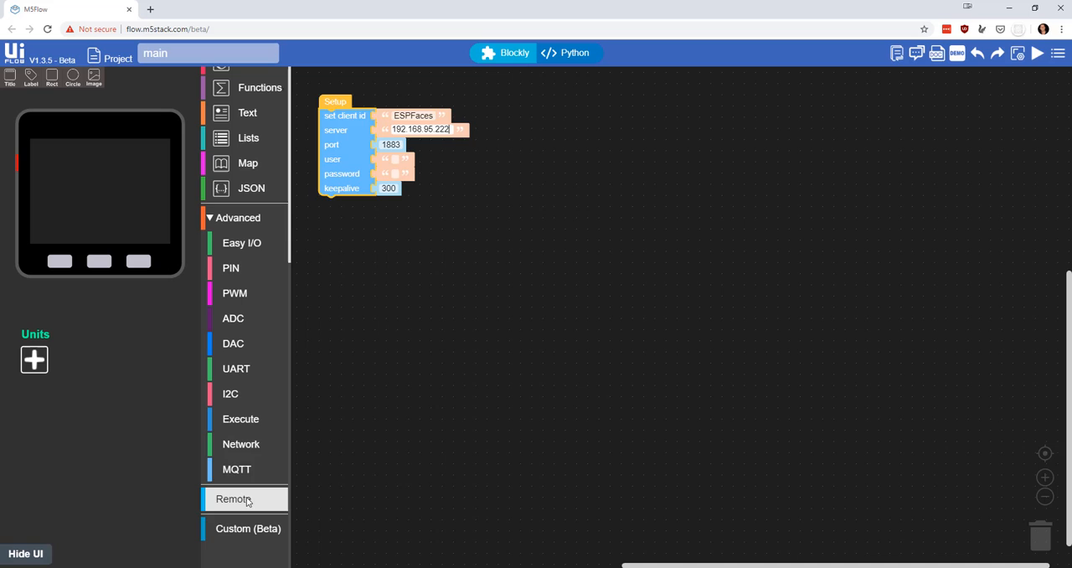
- Attach mqtt start and a publish block sending 'Hello World' to topic m5hello
{"action": "left_click", "coordinate": [236, 469]}
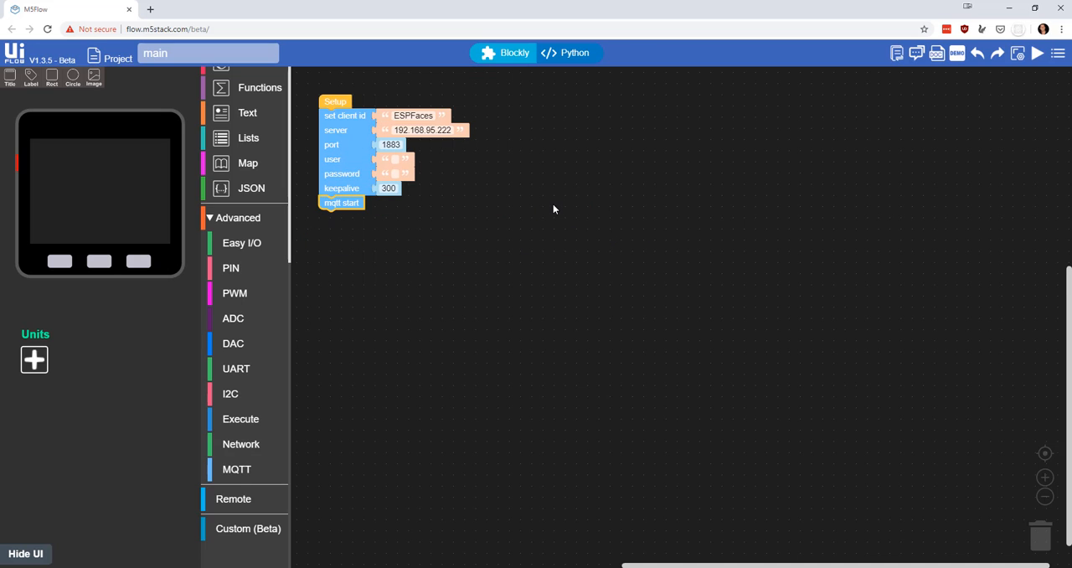
{"action": "mouse_move", "coordinate": [603, 231]}
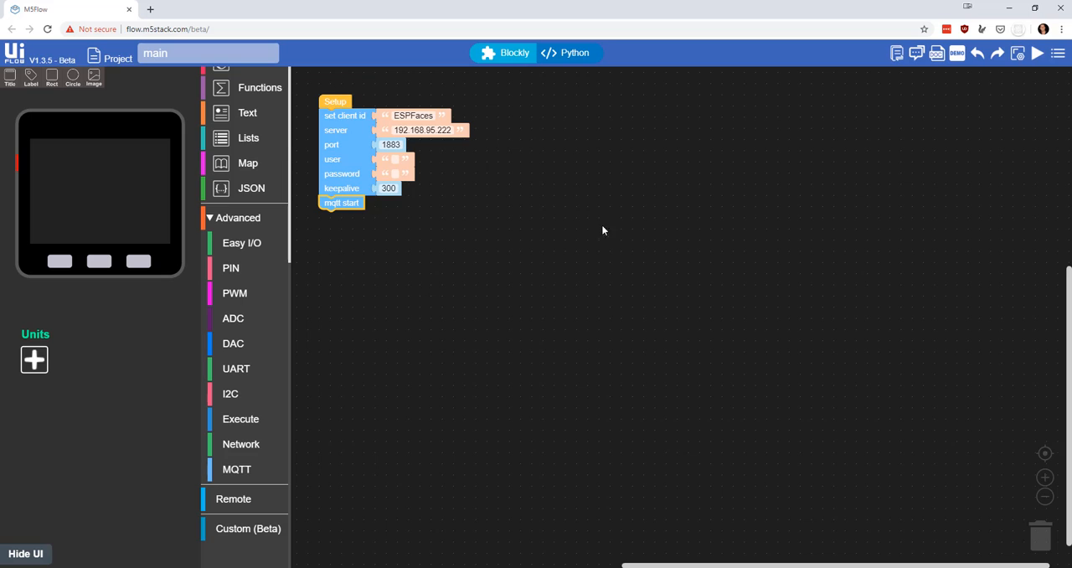
{"action": "mouse_move", "coordinate": [406, 145]}
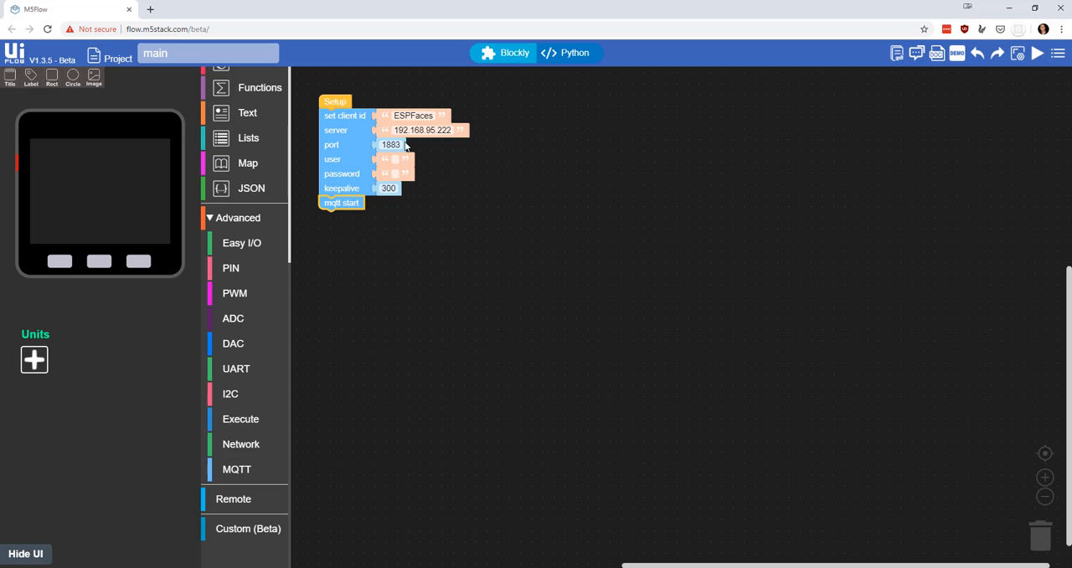
{"action": "mouse_move", "coordinate": [241, 418]}
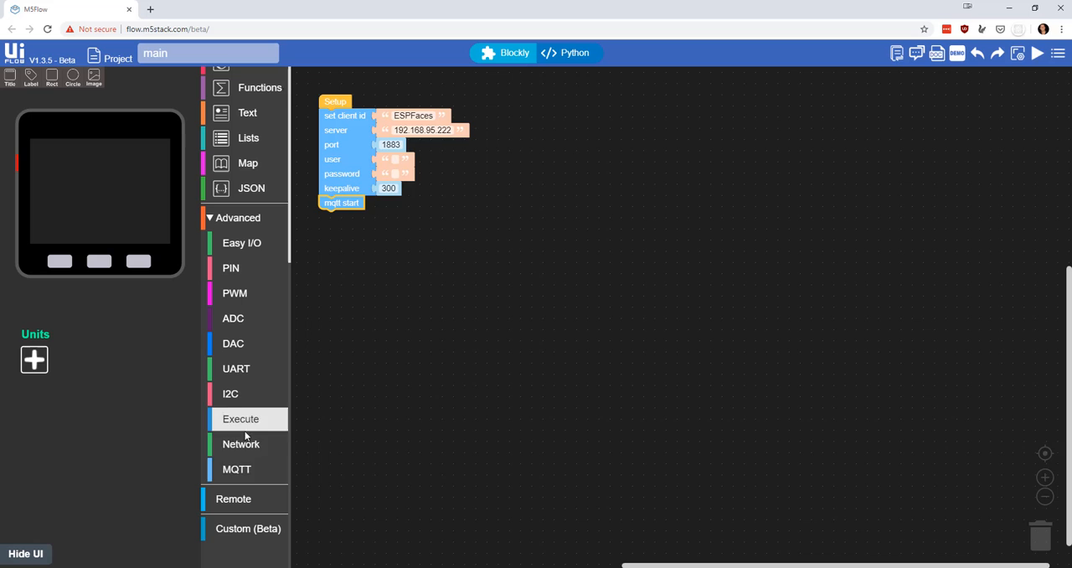
{"action": "left_click", "coordinate": [236, 469]}
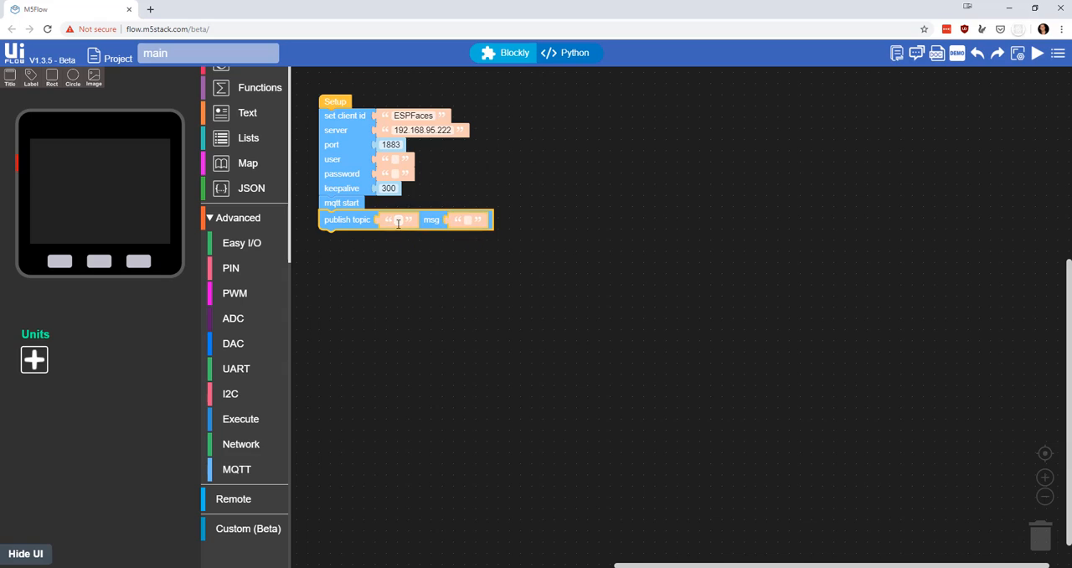
{"action": "mouse_move", "coordinate": [464, 207]}
{"action": "type", "text": "m5"}
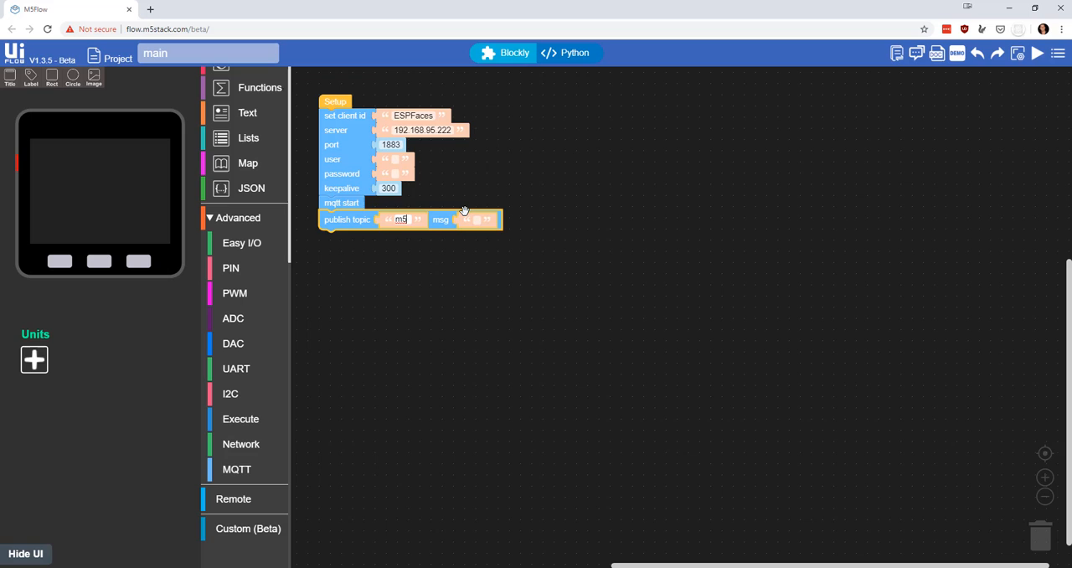
{"action": "type", "text": "hello"}
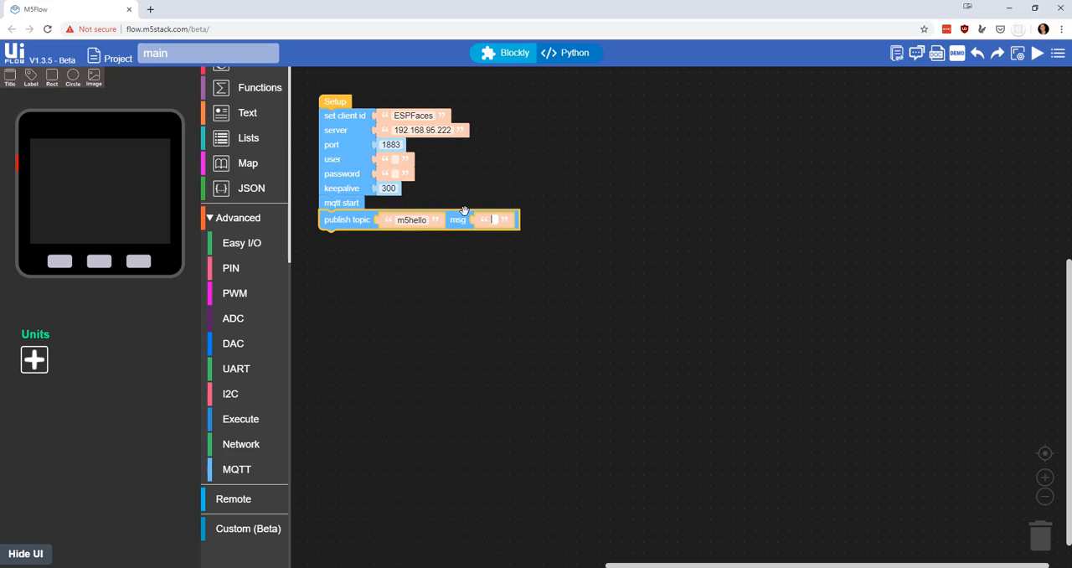
{"action": "type", "text": "Hello World"}
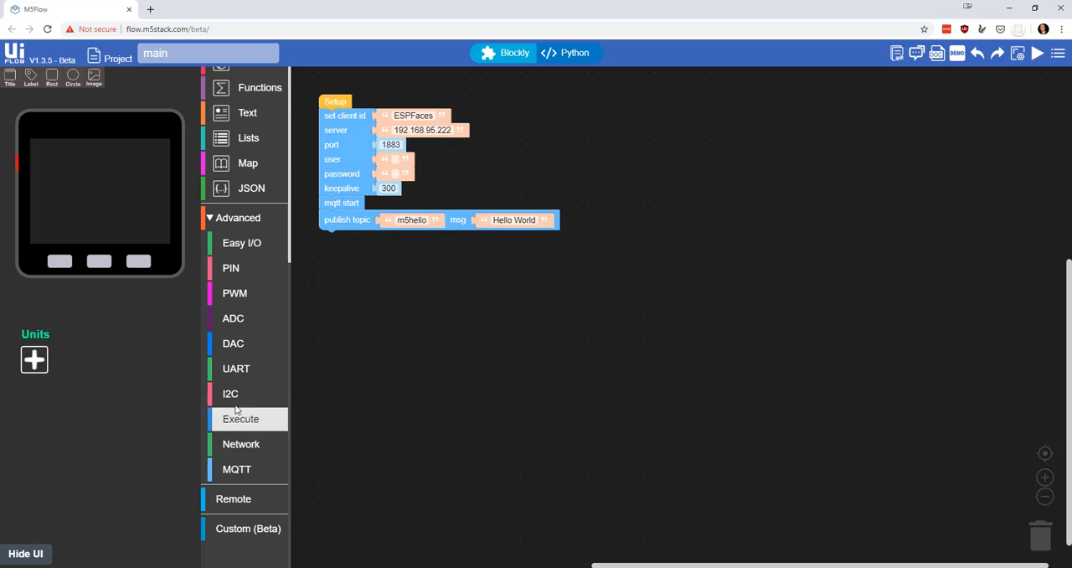
- Drag a Loop block from the Event category onto the workspace below Setup
{"action": "scroll", "scroll_direction": "up", "scroll_amount": 3}
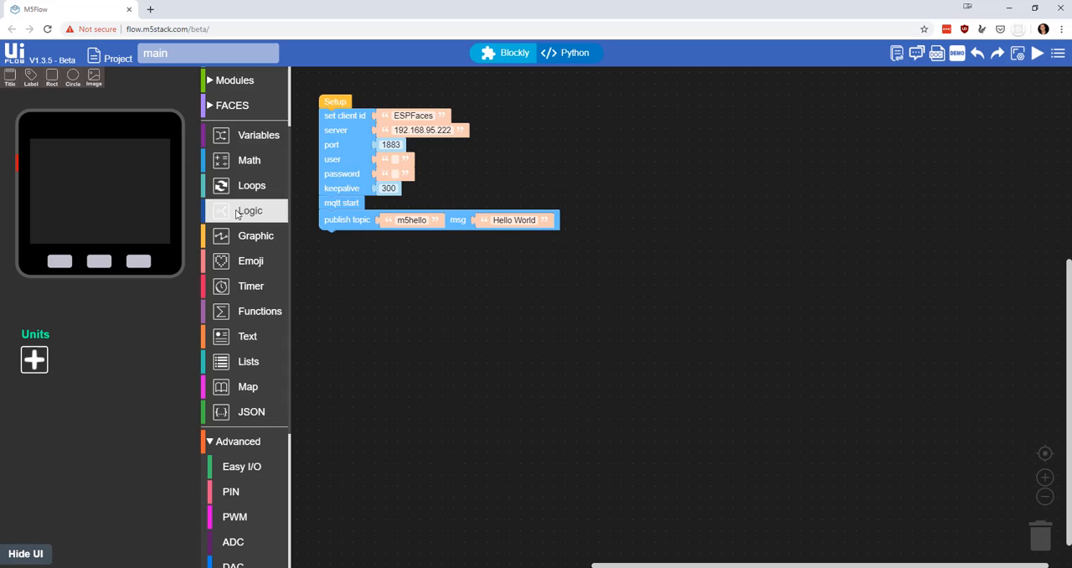
{"action": "left_click", "coordinate": [249, 210]}
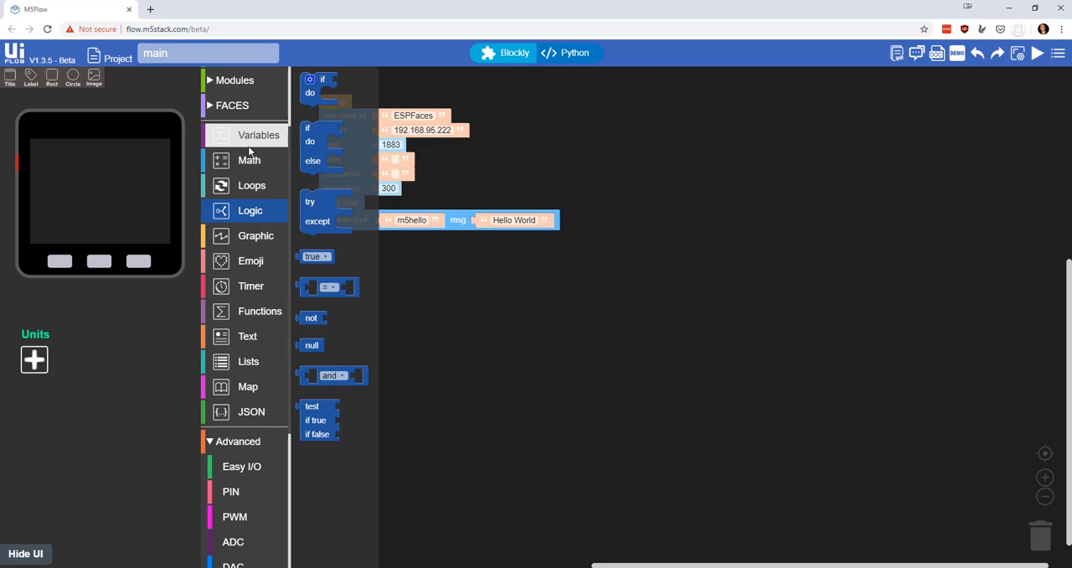
{"action": "left_click", "coordinate": [228, 77]}
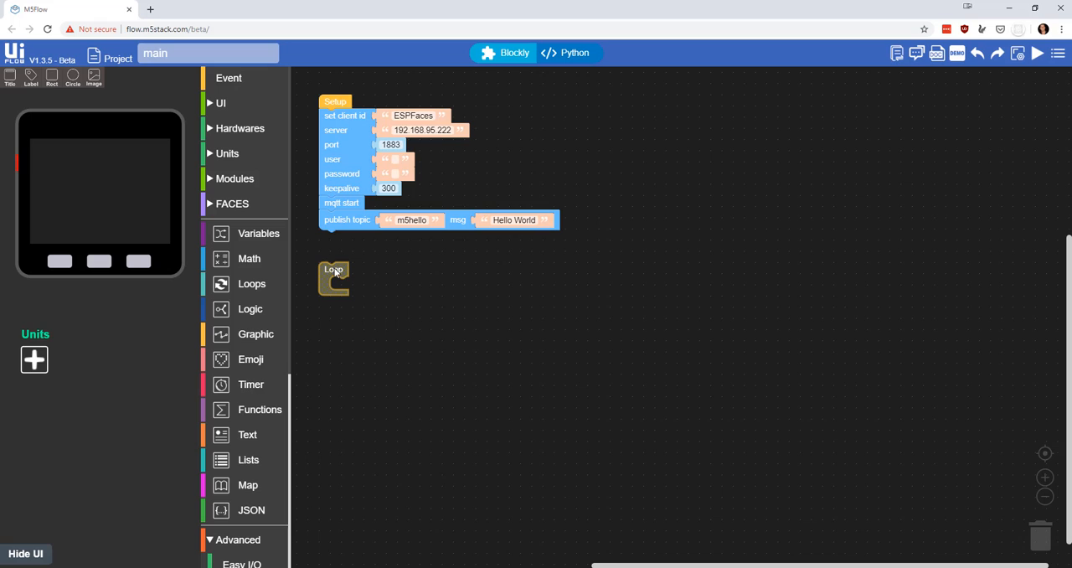
{"action": "mouse_move", "coordinate": [344, 311]}
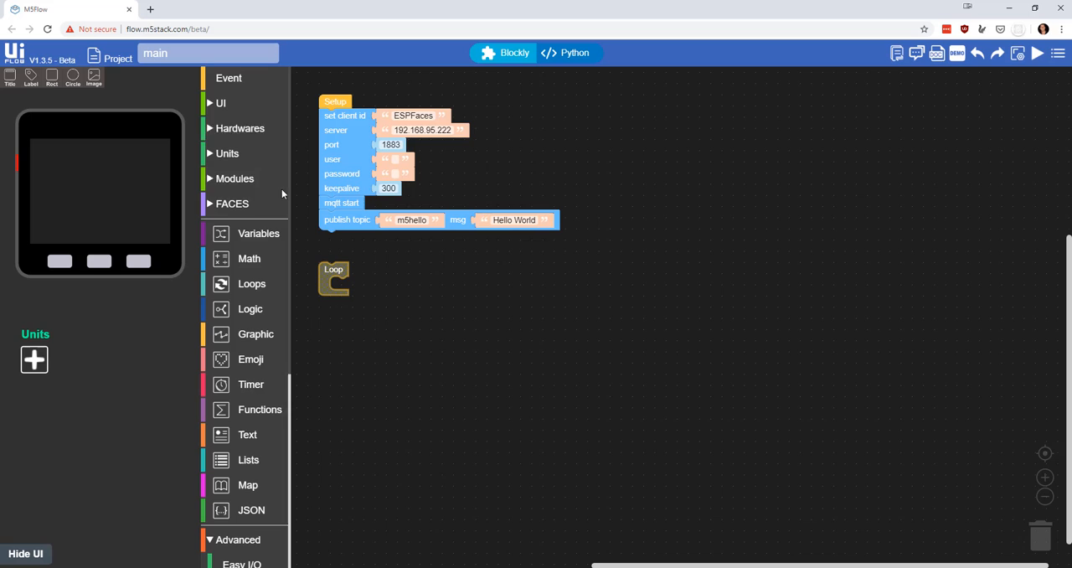
{"action": "mouse_move", "coordinate": [210, 494]}
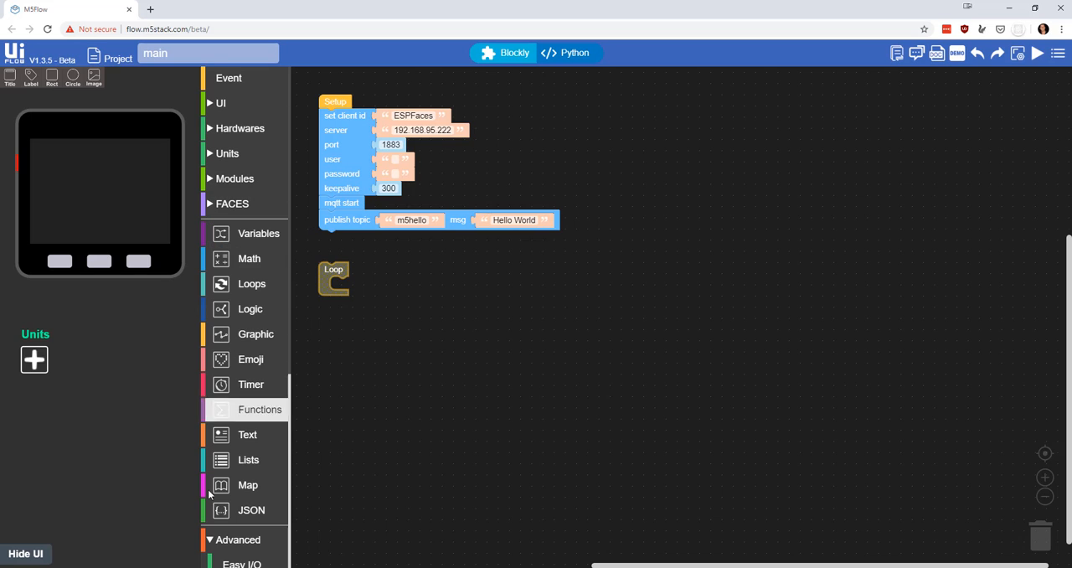
{"action": "scroll", "scroll_direction": "down", "scroll_amount": 3}
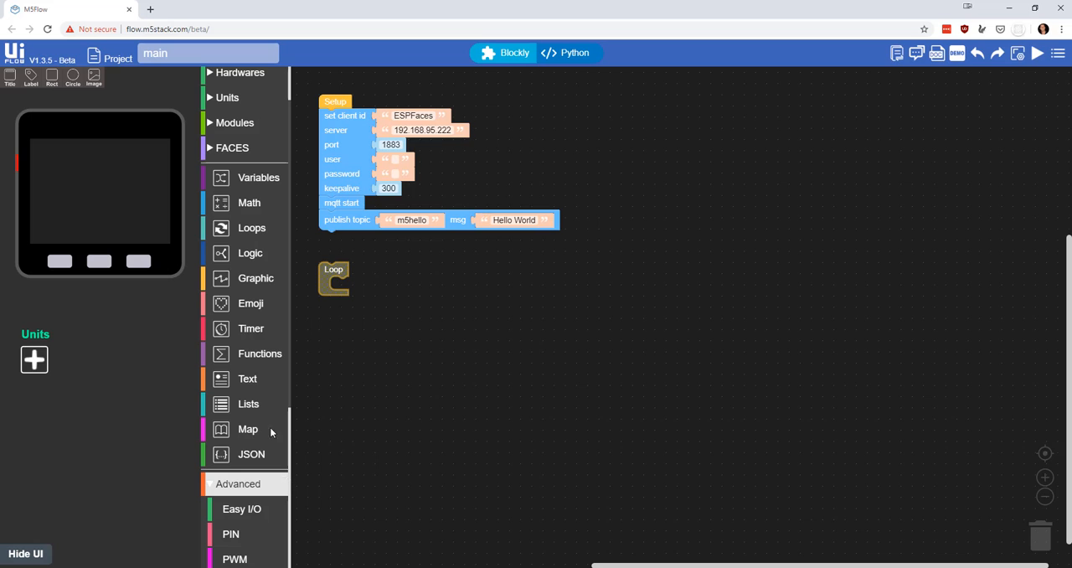
{"action": "left_click", "coordinate": [238, 483]}
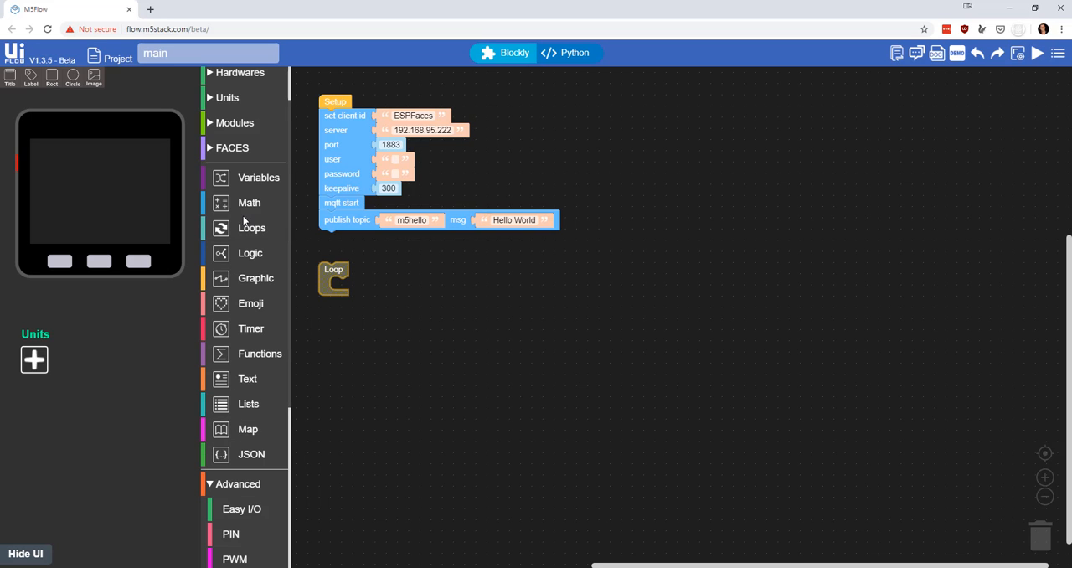
{"action": "left_click", "coordinate": [229, 77]}
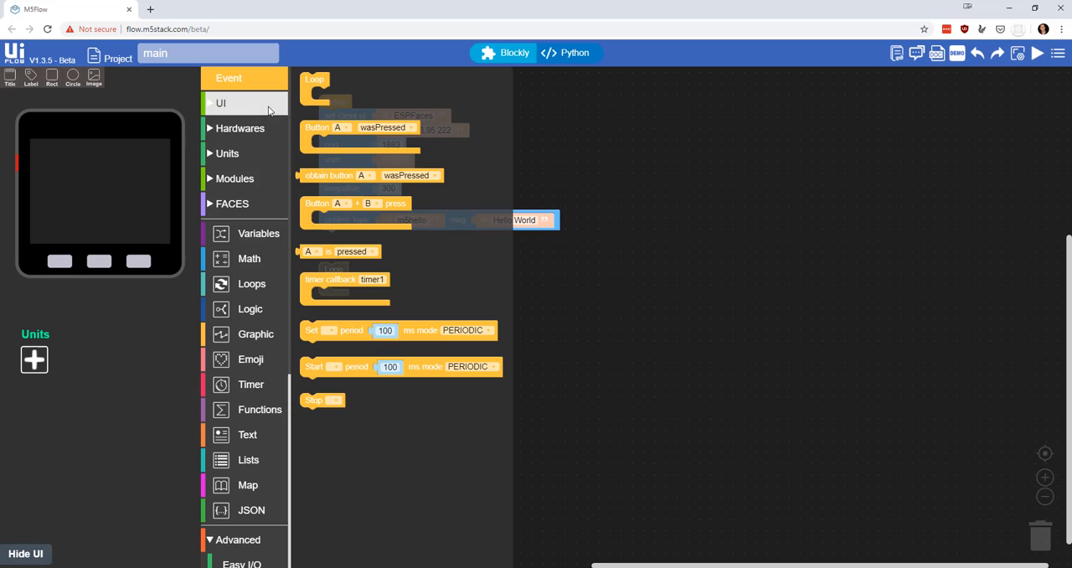
{"action": "left_click", "coordinate": [251, 385]}
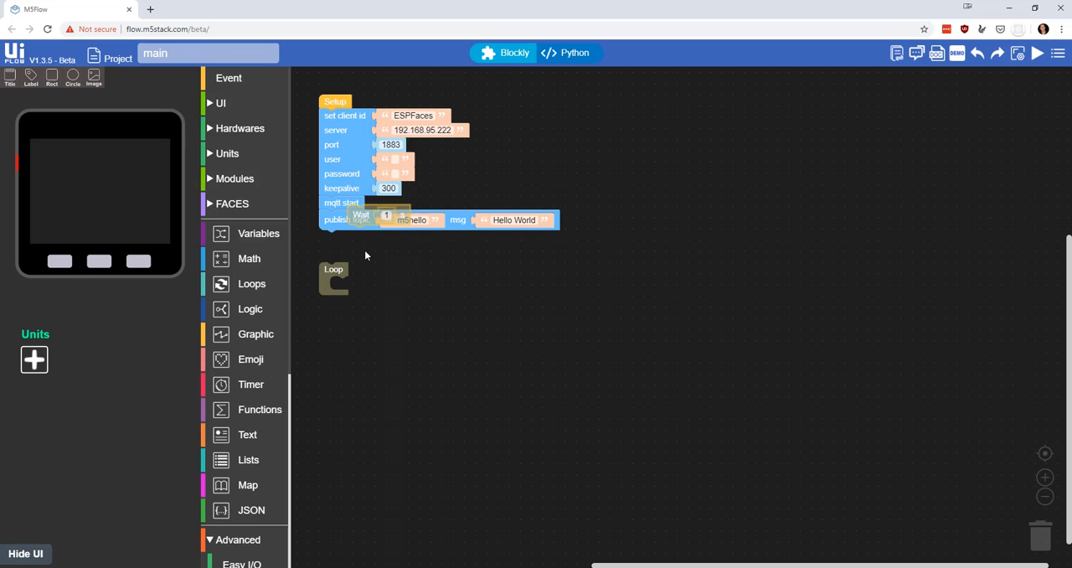
- Fill the Loop with a publish of 'Still Here' to m5messages, then a 20-second wait
{"action": "left_click_drag", "start_coordinate": [360, 215], "coordinate": [343, 286]}
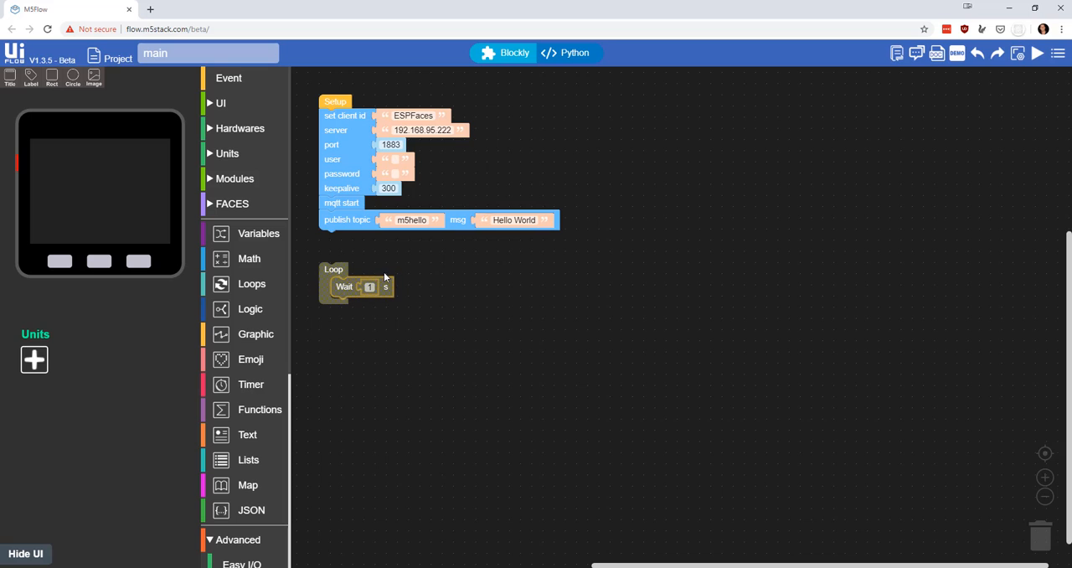
{"action": "mouse_move", "coordinate": [247, 434]}
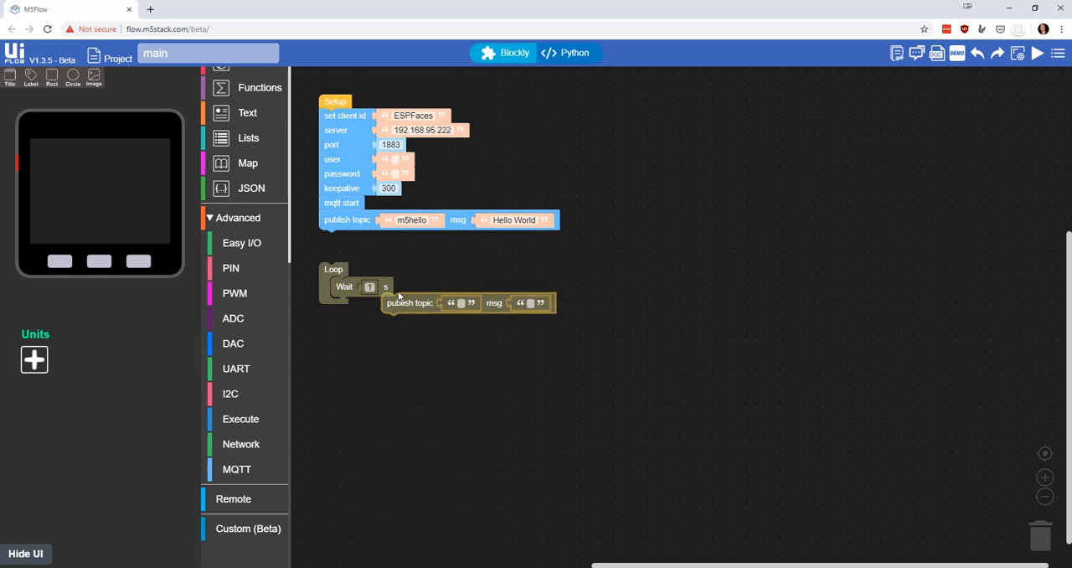
{"action": "left_click_drag", "start_coordinate": [410, 302], "coordinate": [358, 286]}
{"action": "type", "text": "m5messa"}
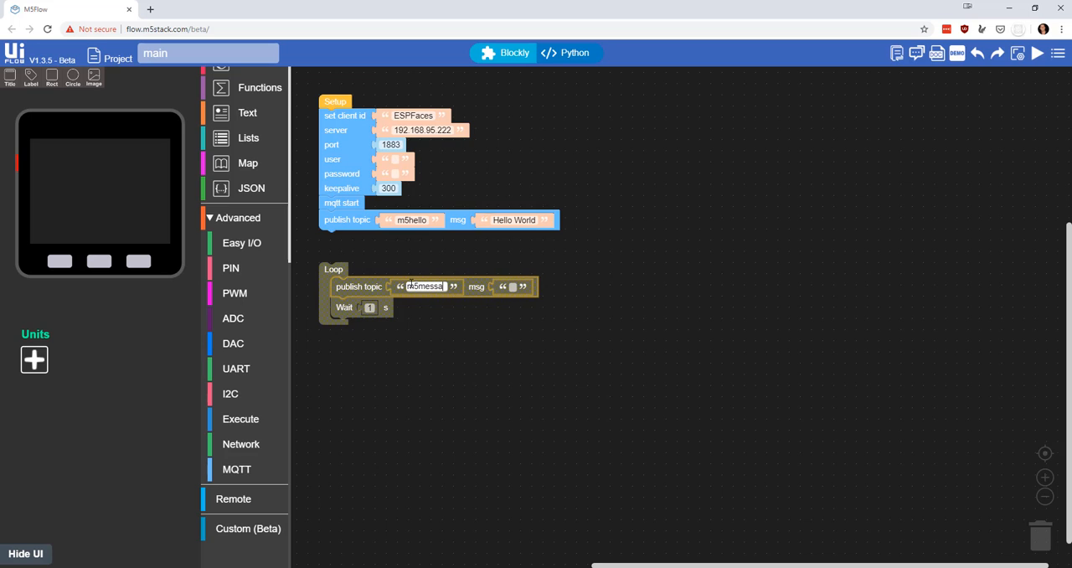
{"action": "type", "text": "ges"}
{"action": "left_click", "coordinate": [514, 286]}
{"action": "type", "text": "Still Here"}
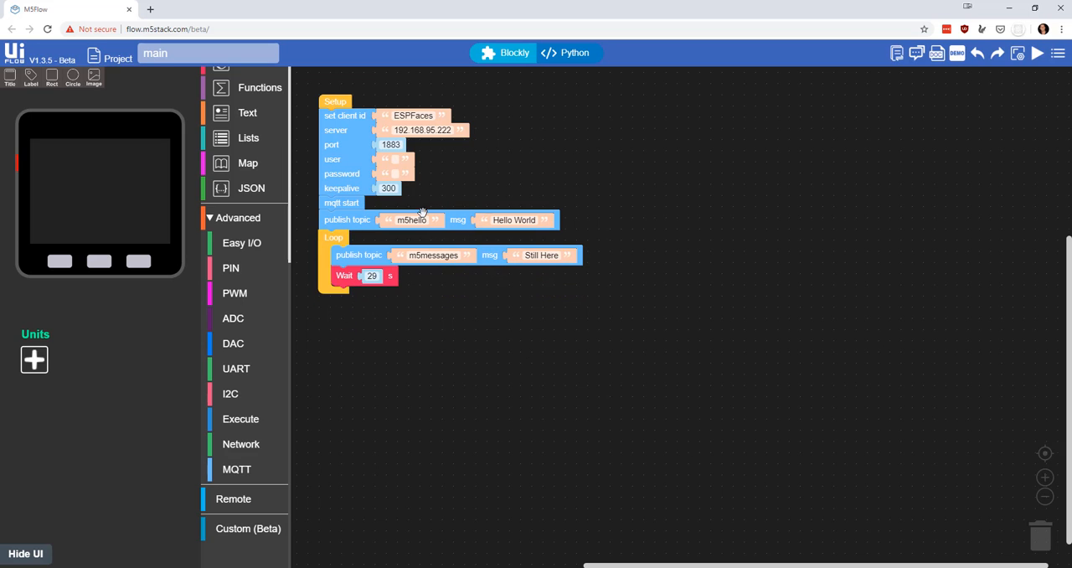
{"action": "mouse_move", "coordinate": [390, 278]}
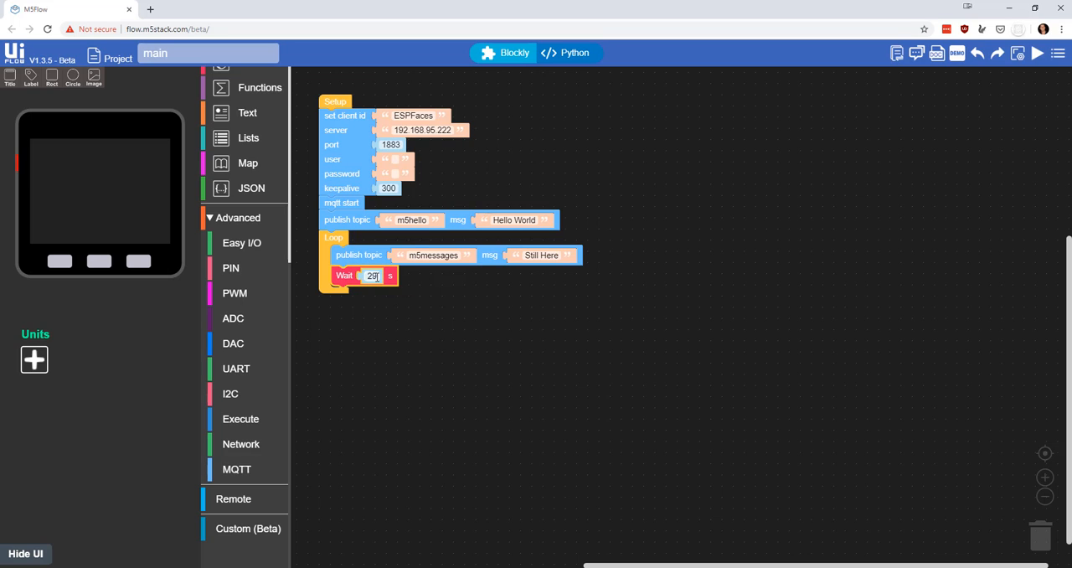
{"action": "type", "text": "20"}
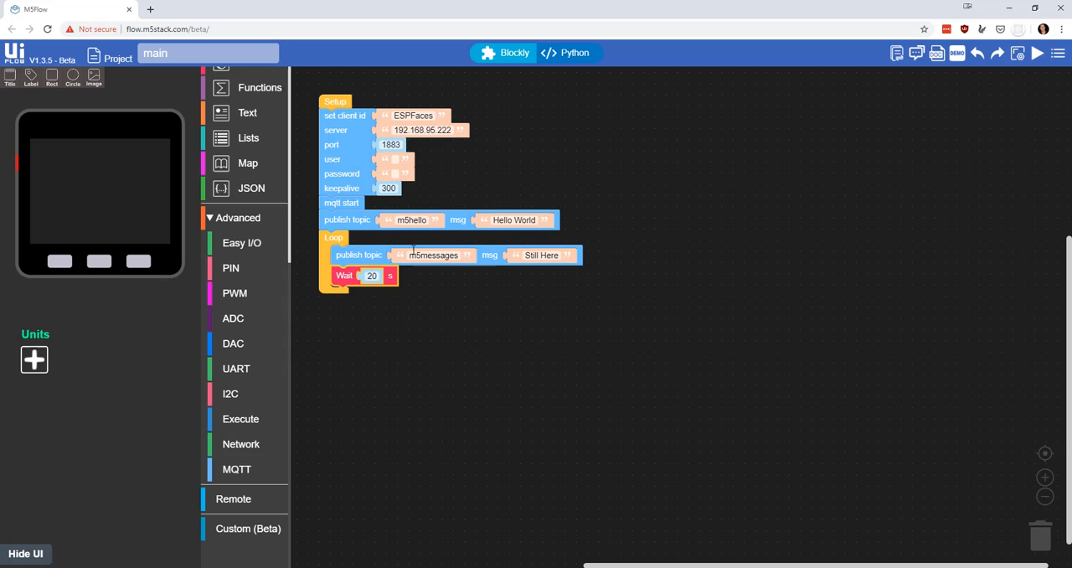
{"action": "mouse_move", "coordinate": [468, 280]}
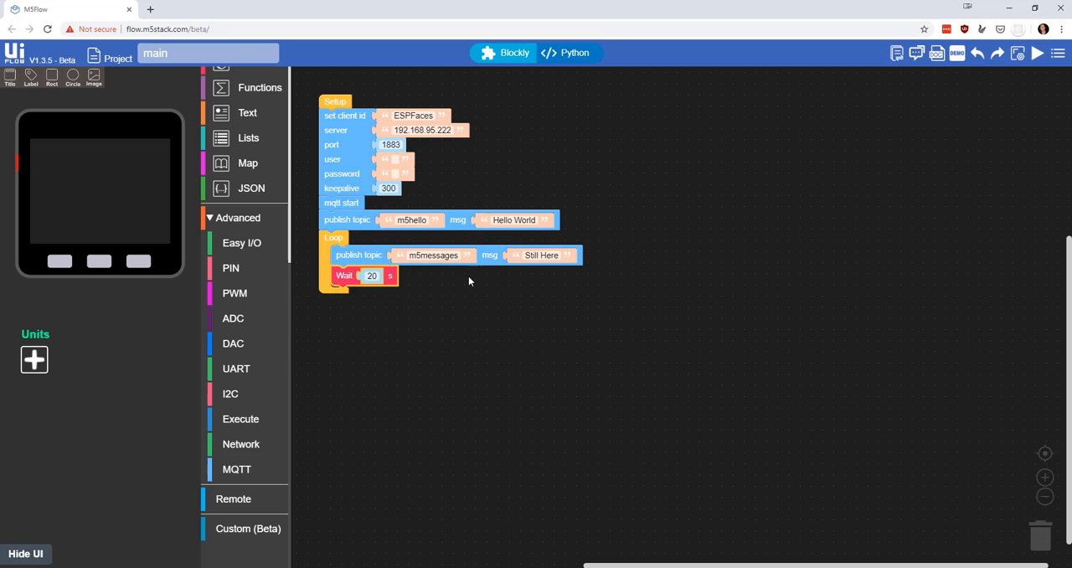
{"action": "mouse_move", "coordinate": [268, 451]}
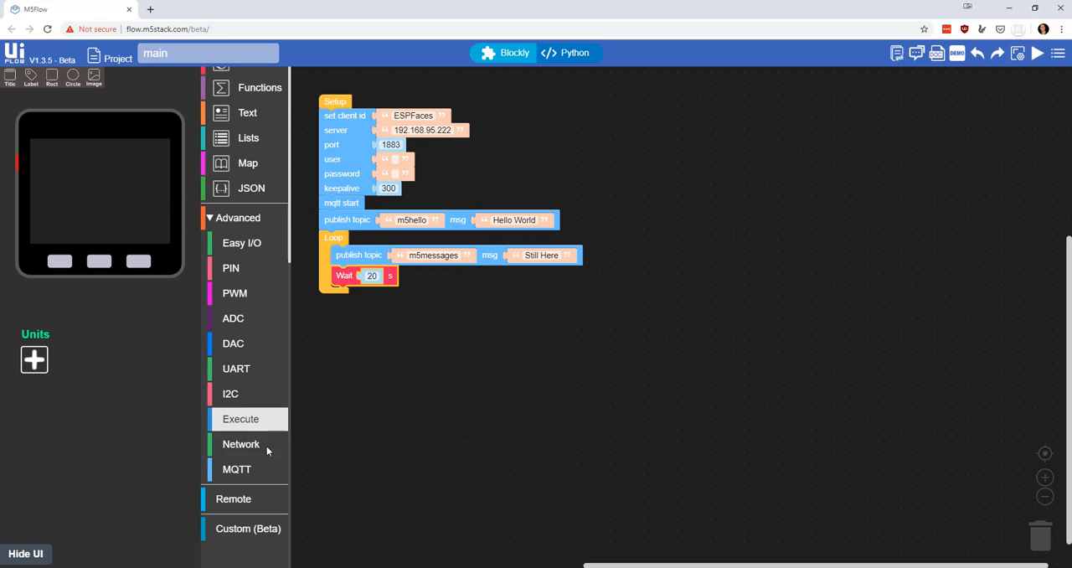
- Drag an mqtt subscribe block for topic tom5 onto the canvas
{"action": "left_click", "coordinate": [236, 469]}
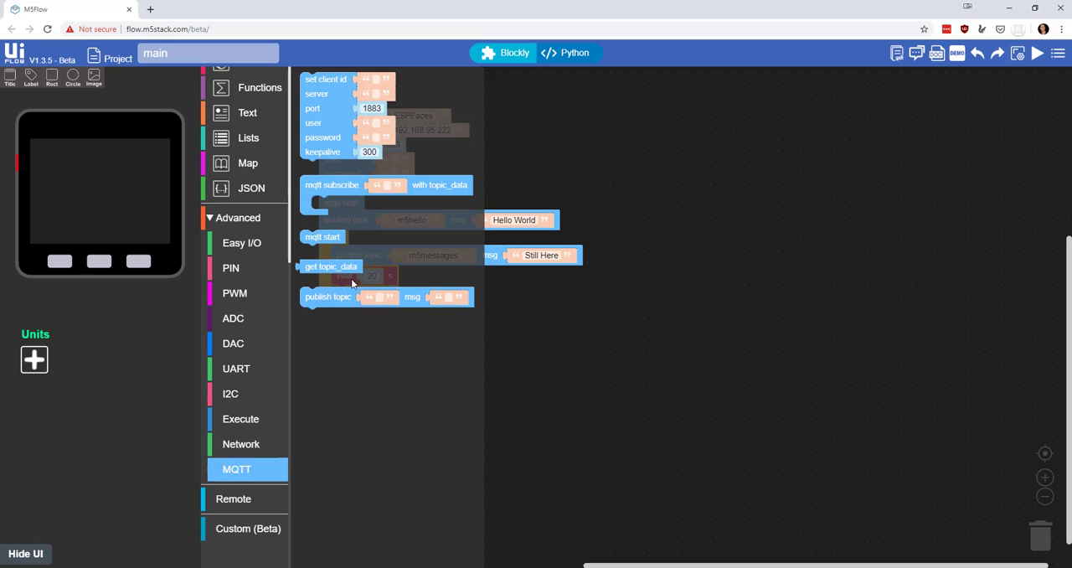
{"action": "left_click", "coordinate": [331, 185]}
{"action": "type", "text": "tom5"}
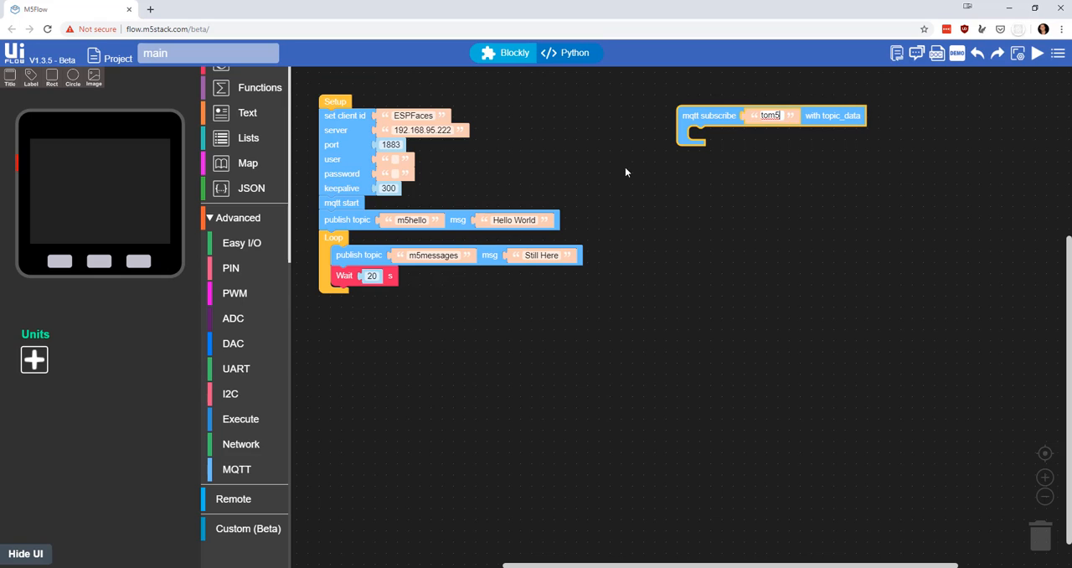
{"action": "mouse_move", "coordinate": [234, 292]}
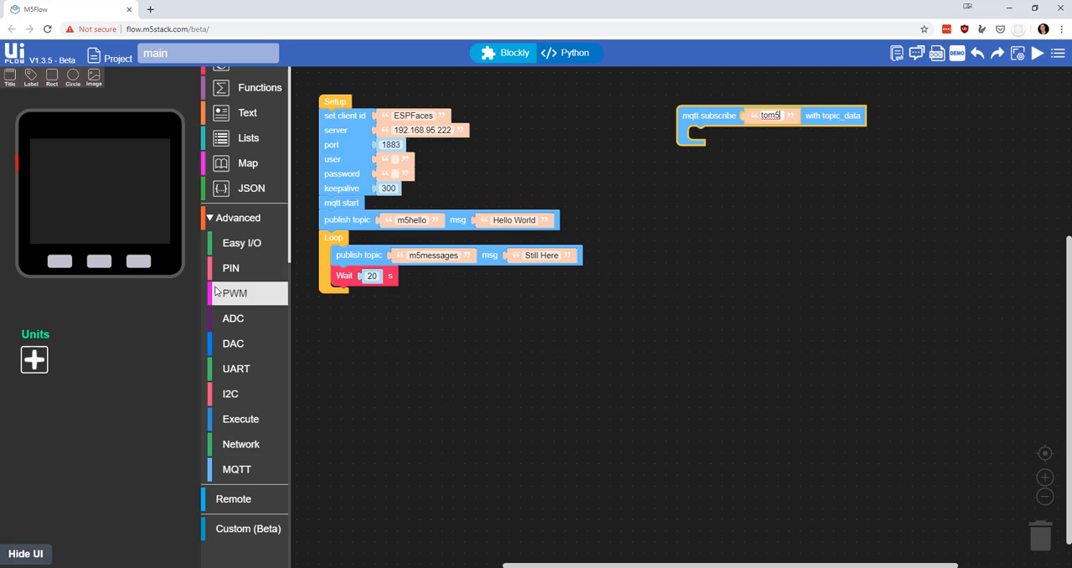
{"action": "mouse_move", "coordinate": [645, 127]}
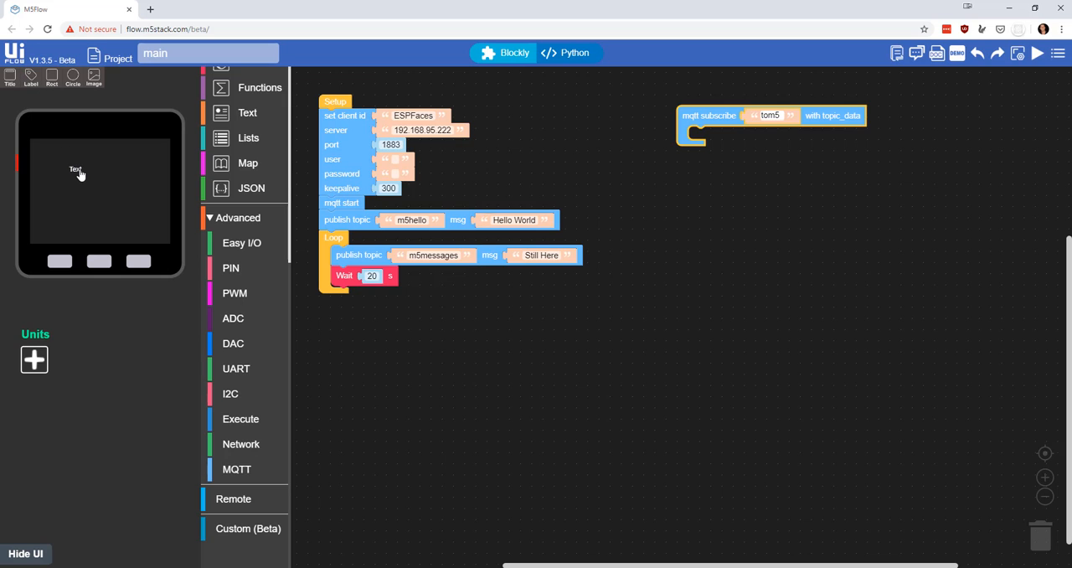
- Set the screen label's name and displayed text to mqttin
{"action": "left_click", "coordinate": [75, 169]}
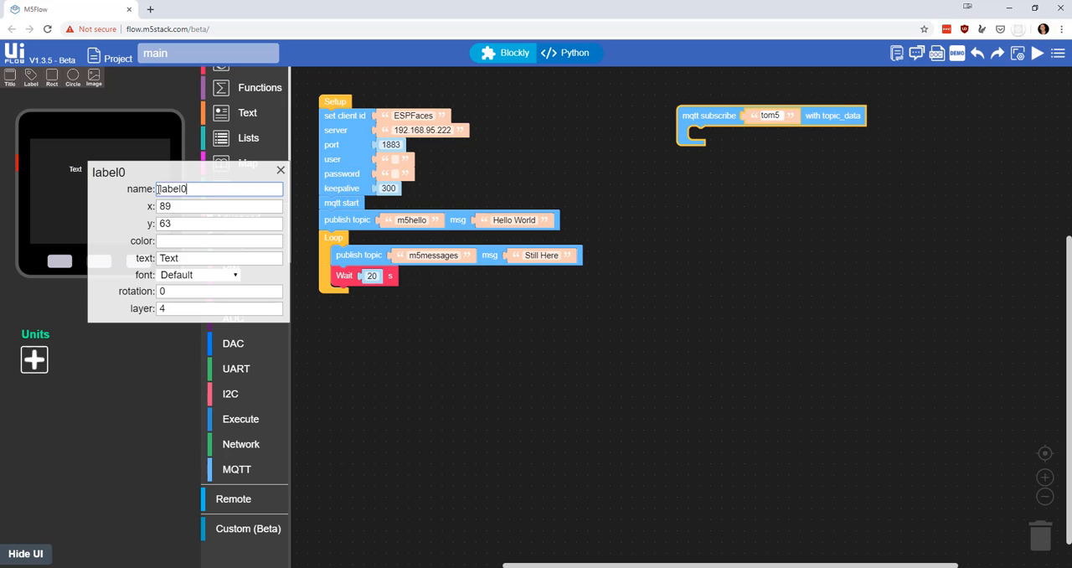
{"action": "triple_click", "coordinate": [220, 189]}
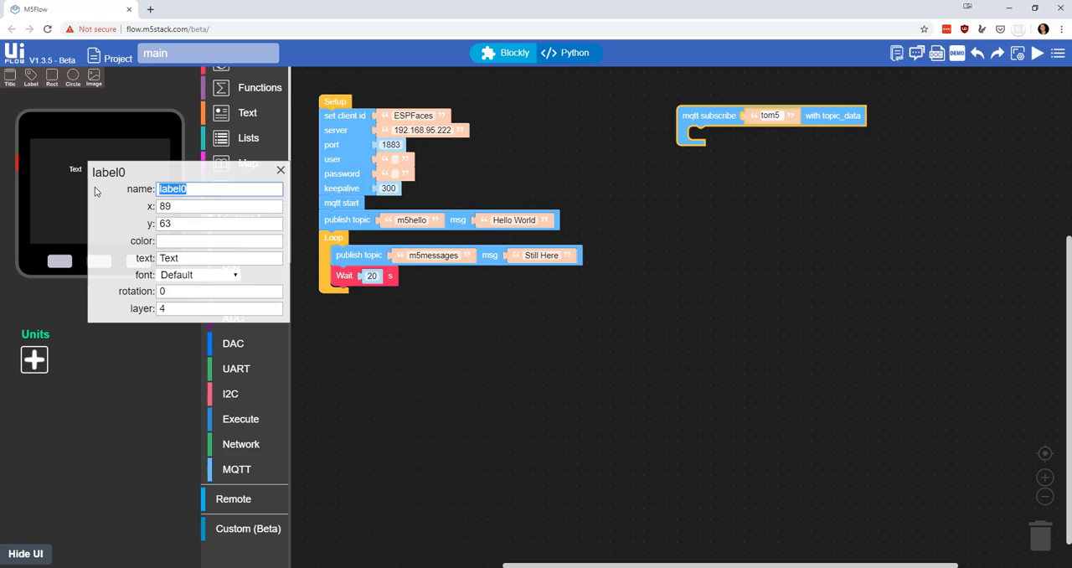
{"action": "type", "text": "mqtti"}
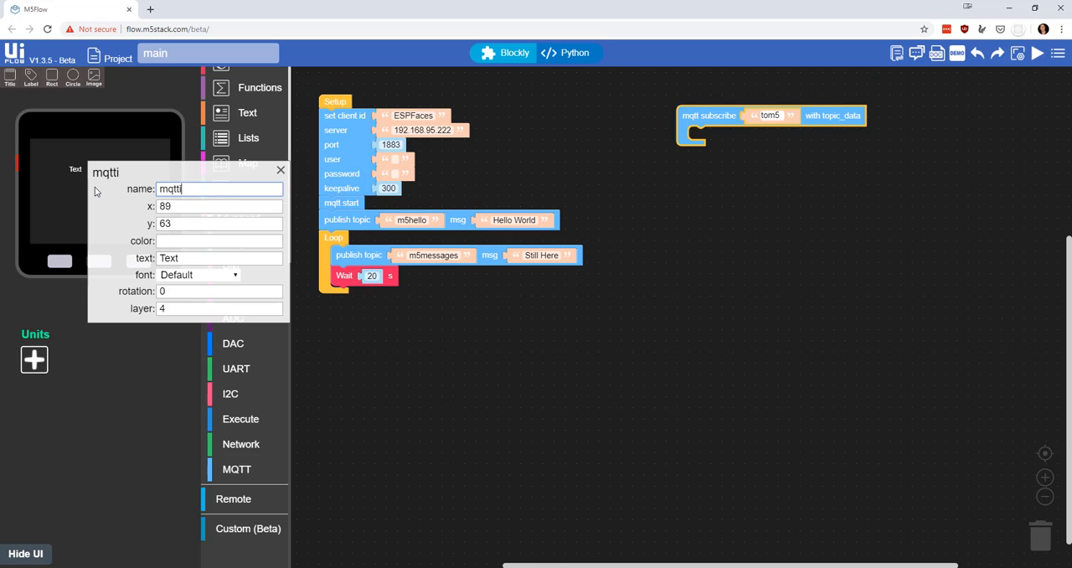
{"action": "left_click", "coordinate": [219, 240]}
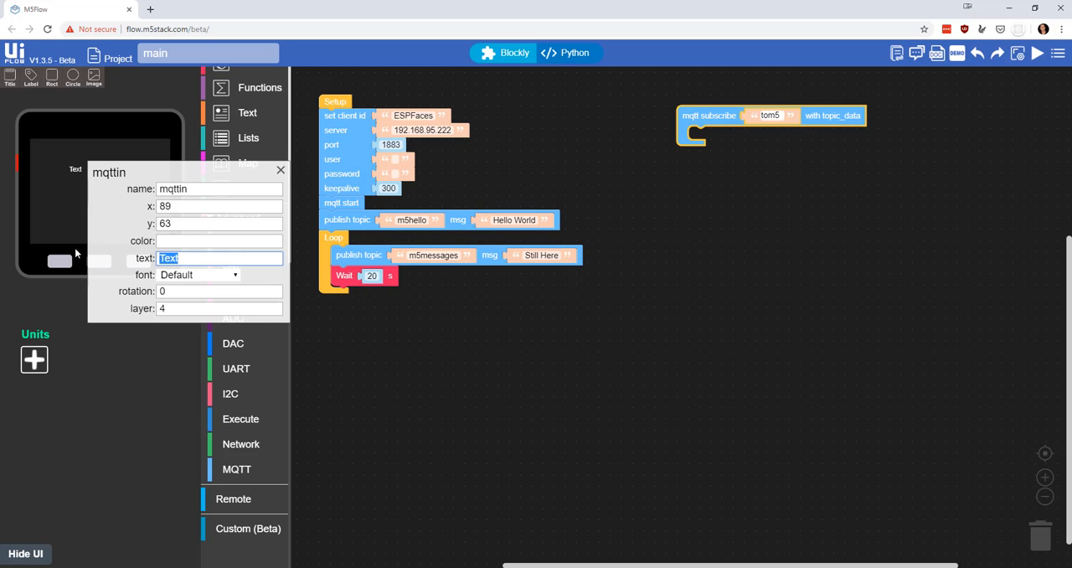
{"action": "type", "text": "mqttin"}
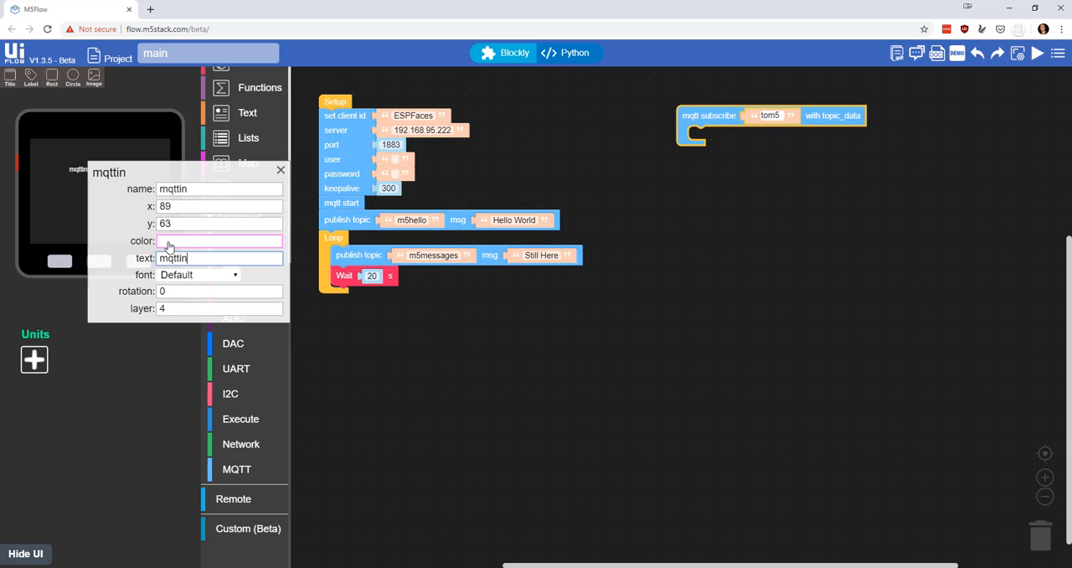
- Colour the mqttin label yellow-green and pick a larger font
{"action": "left_click", "coordinate": [219, 240]}
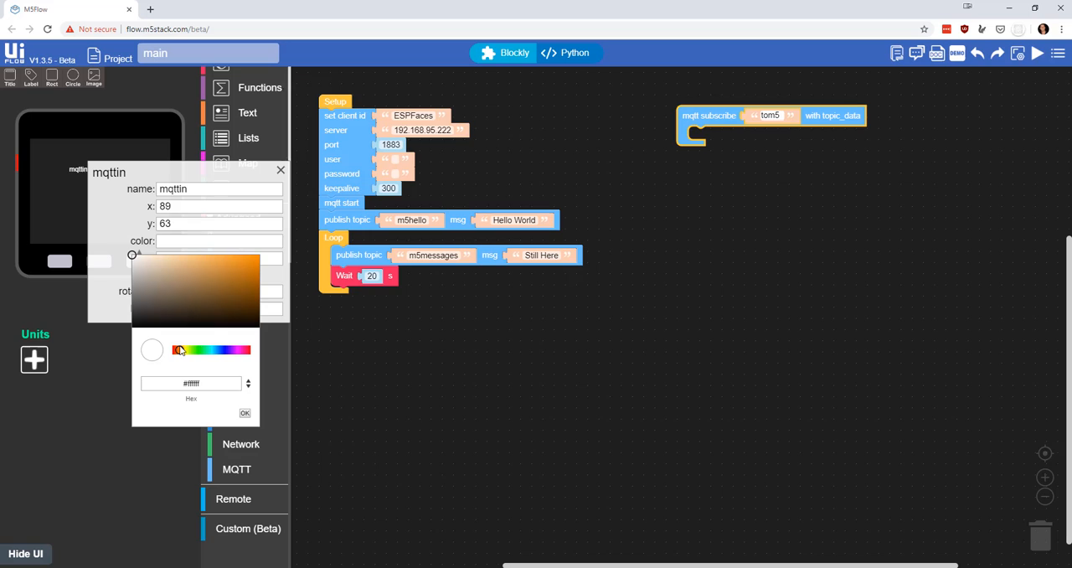
{"action": "left_click", "coordinate": [201, 262]}
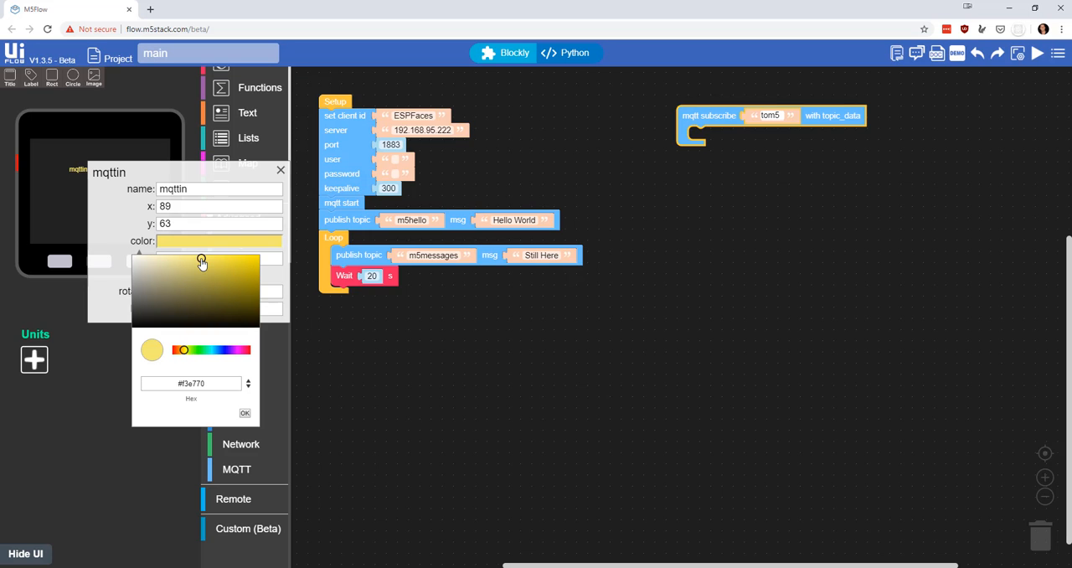
{"action": "left_click", "coordinate": [239, 298]}
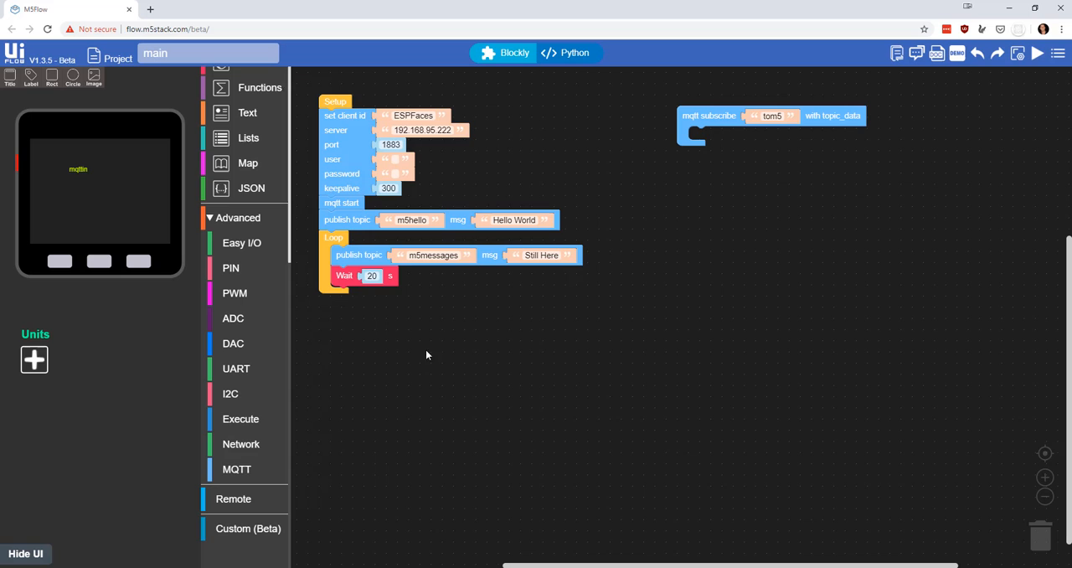
{"action": "mouse_move", "coordinate": [83, 174]}
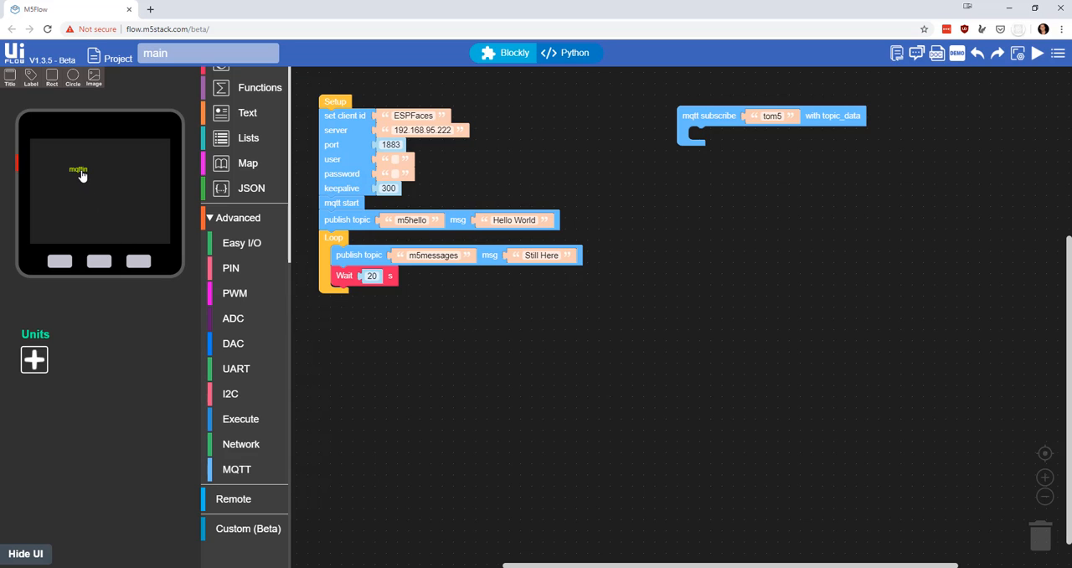
{"action": "left_click", "coordinate": [77, 170]}
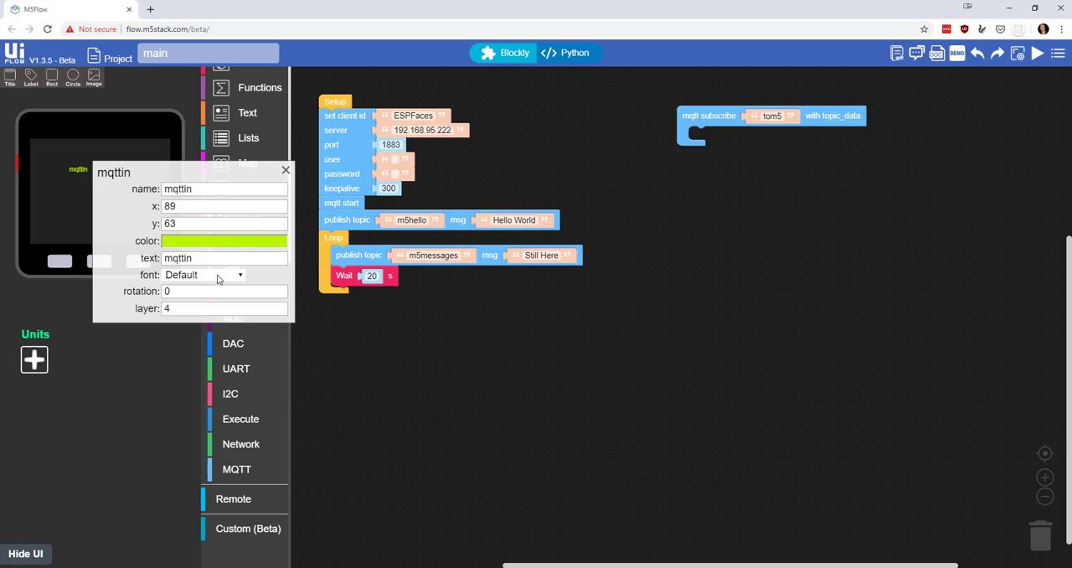
{"action": "left_click", "coordinate": [202, 275]}
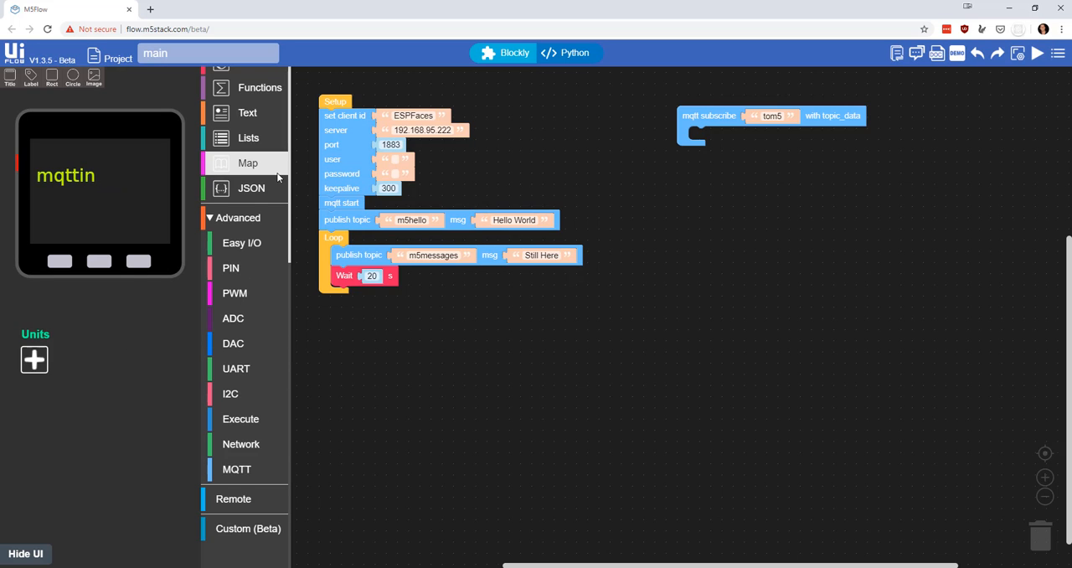
{"action": "mouse_move", "coordinate": [284, 182]}
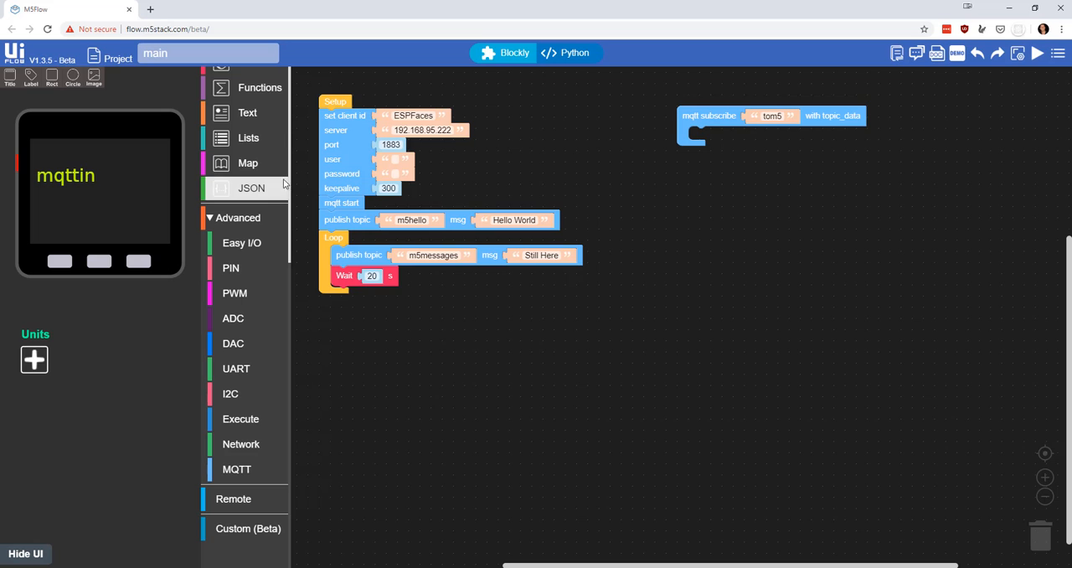
- Put a Label show block in the tom5 subscribe, displaying MQTT topic_data on mqttin
{"action": "scroll", "scroll_direction": "up", "scroll_amount": 3}
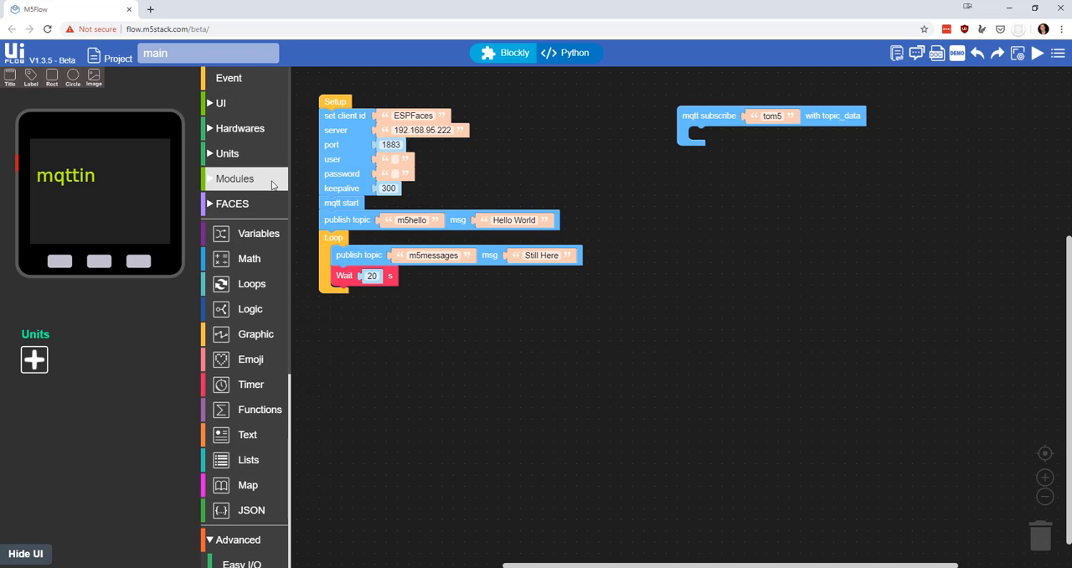
{"action": "left_click", "coordinate": [220, 103]}
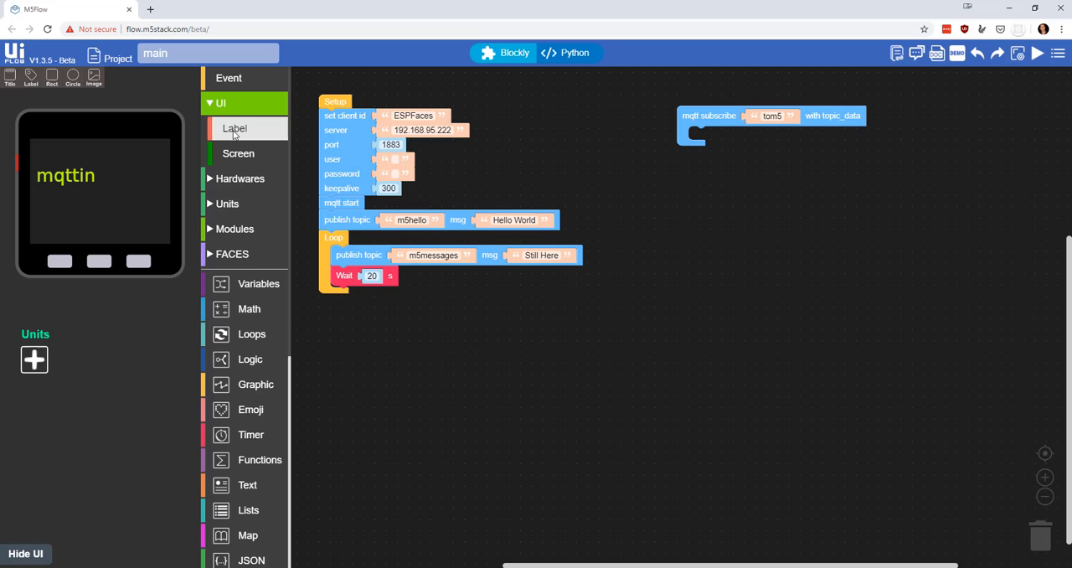
{"action": "left_click", "coordinate": [234, 129]}
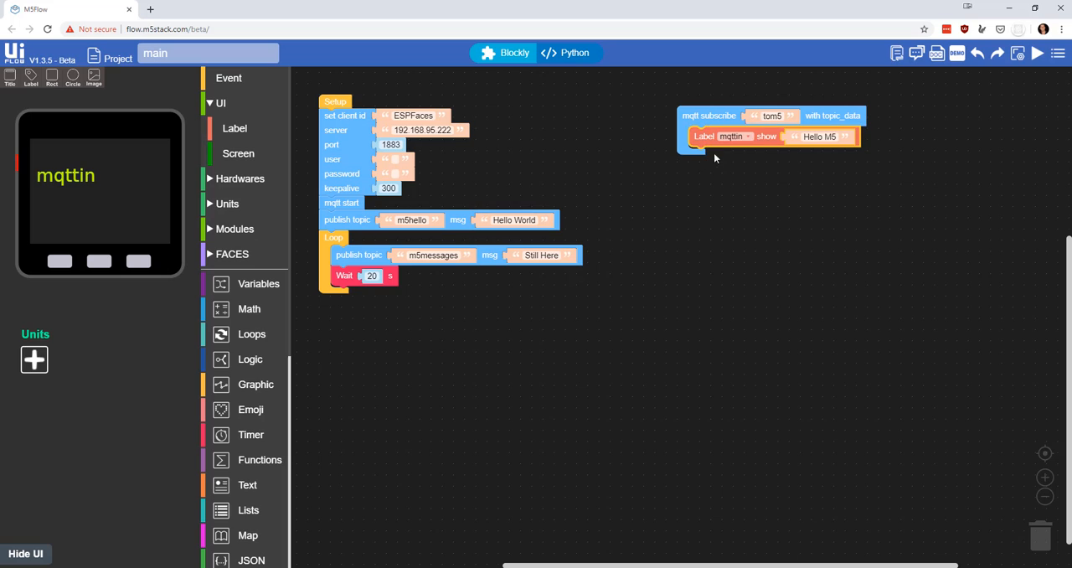
{"action": "mouse_move", "coordinate": [819, 136]}
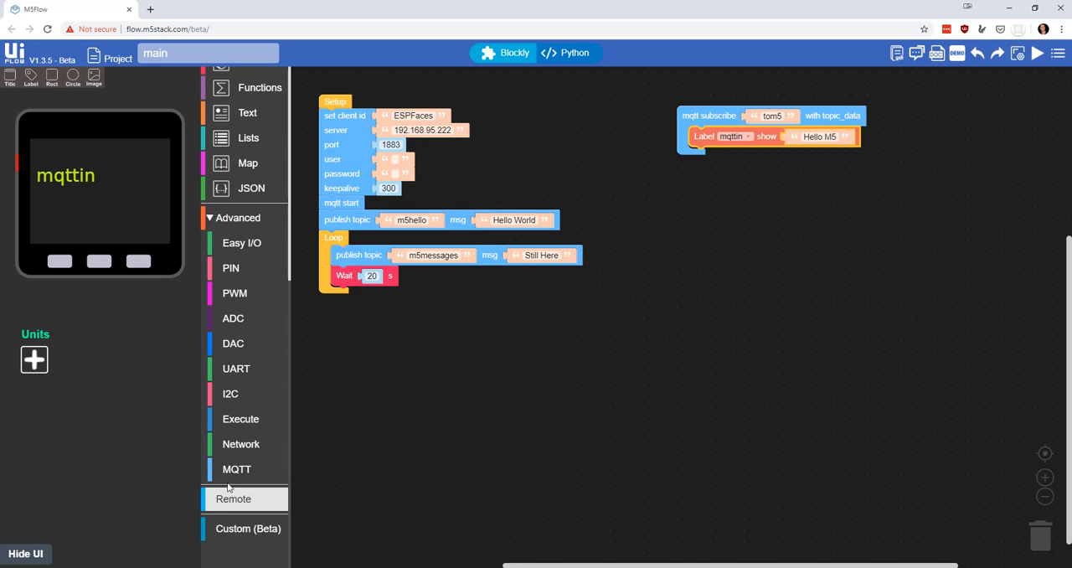
{"action": "left_click", "coordinate": [236, 469]}
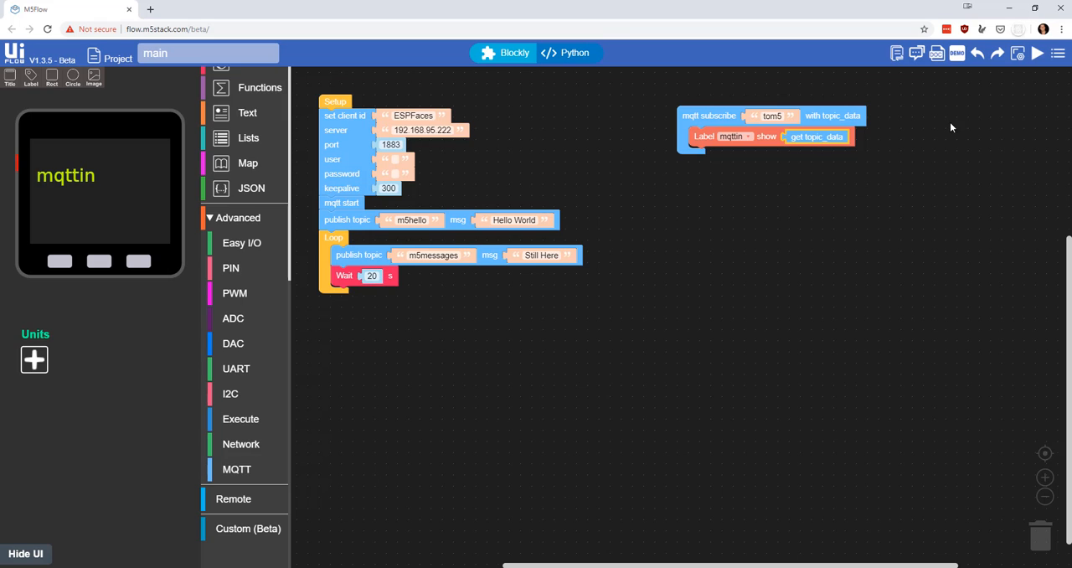
{"action": "mouse_move", "coordinate": [778, 117]}
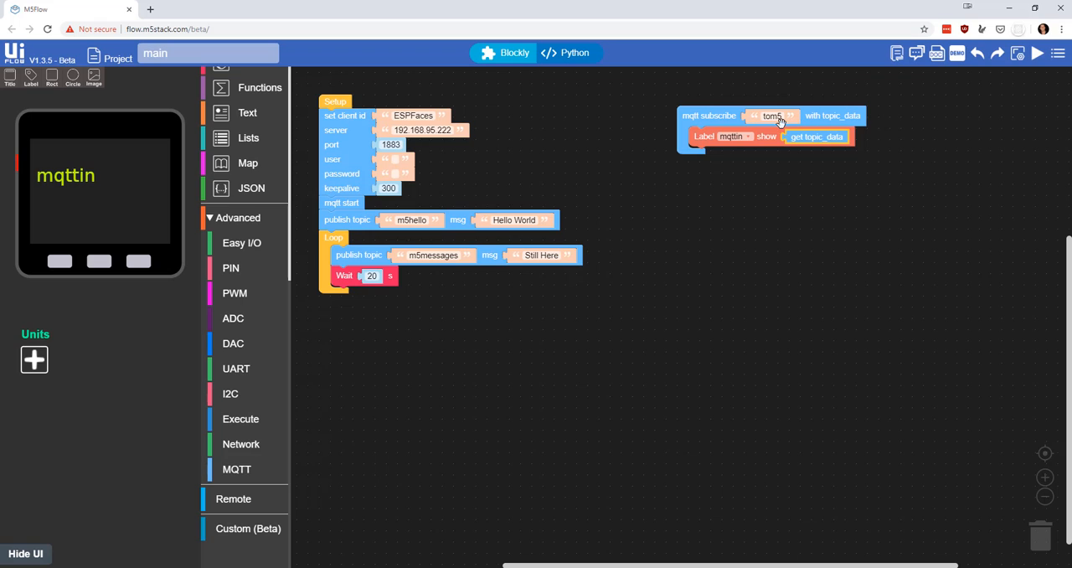
{"action": "mouse_move", "coordinate": [170, 167]}
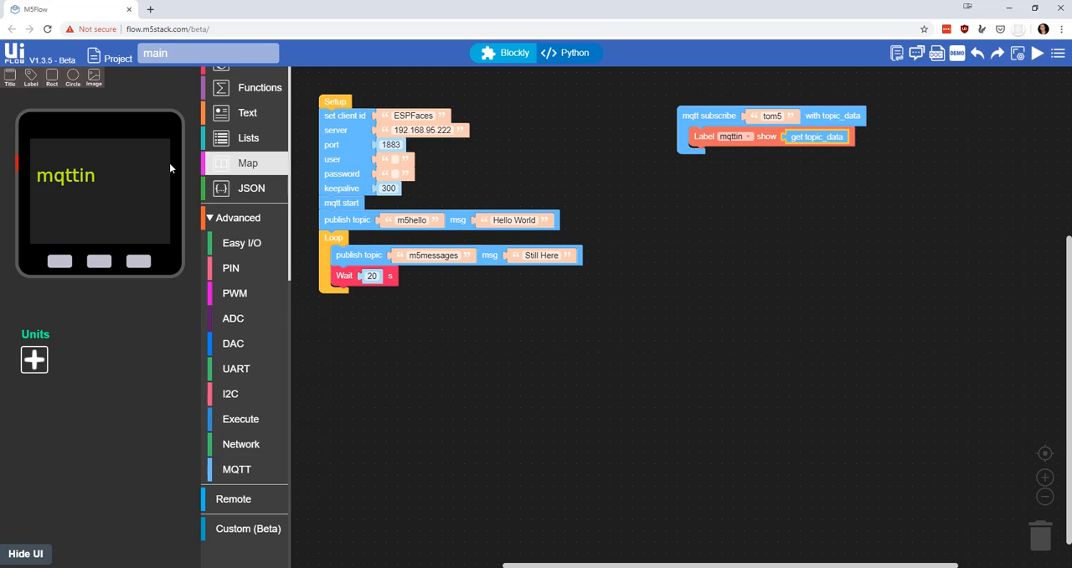
{"action": "mouse_move", "coordinate": [89, 189]}
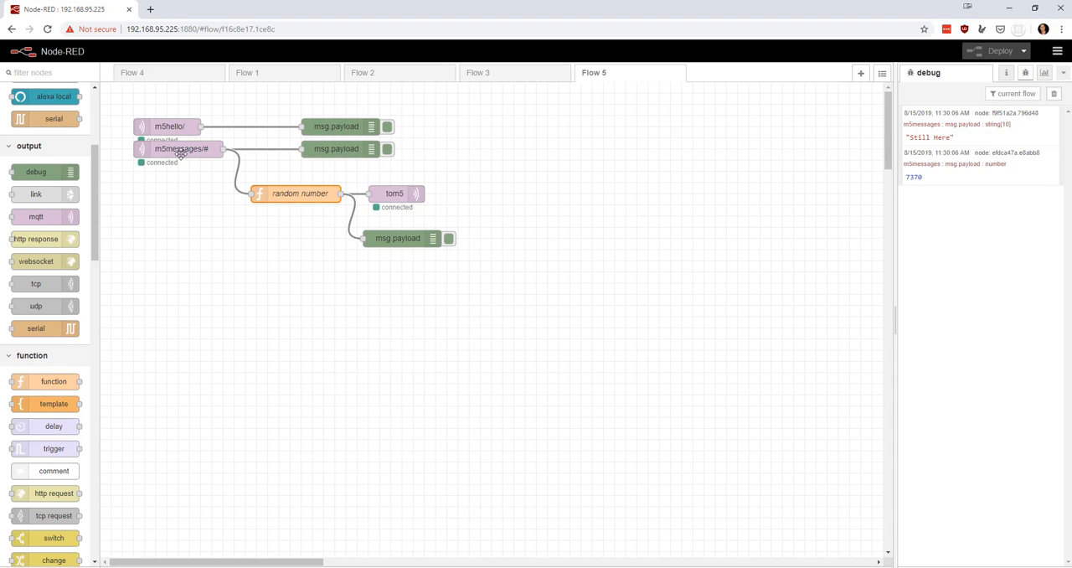
{"action": "mouse_move", "coordinate": [301, 200]}
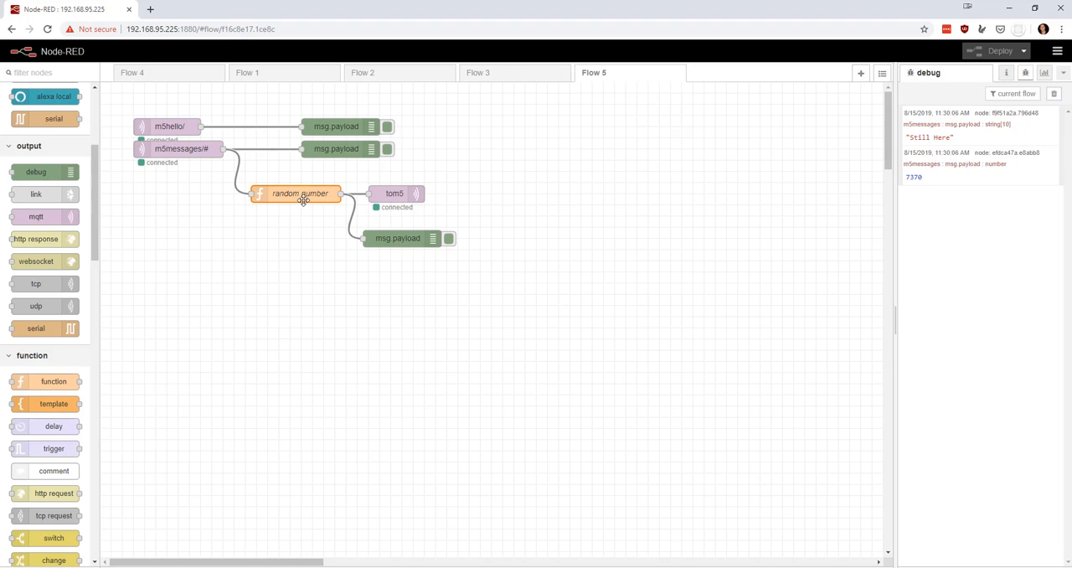
{"action": "mouse_move", "coordinate": [388, 185]}
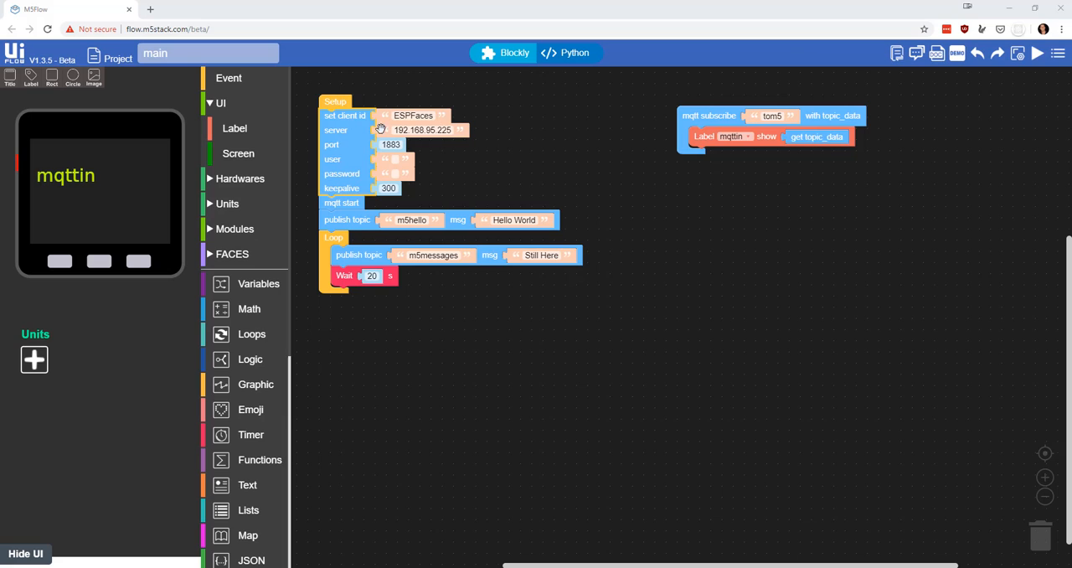
{"action": "mouse_move", "coordinate": [92, 176]}
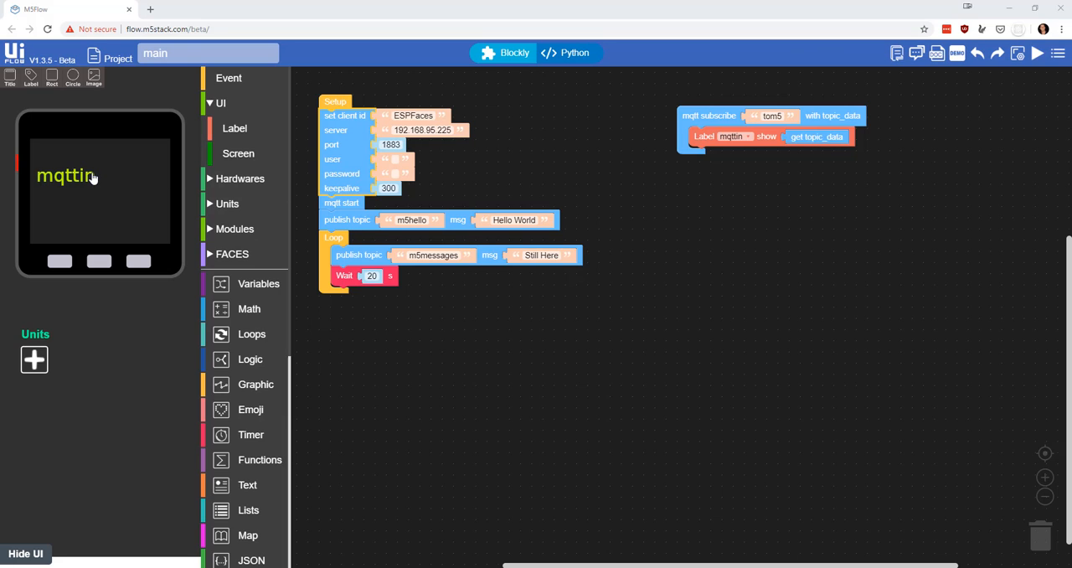
- Set the mqttin label's font to DejaVuSans 72 and move it toward the screen centre
{"action": "left_click", "coordinate": [238, 154]}
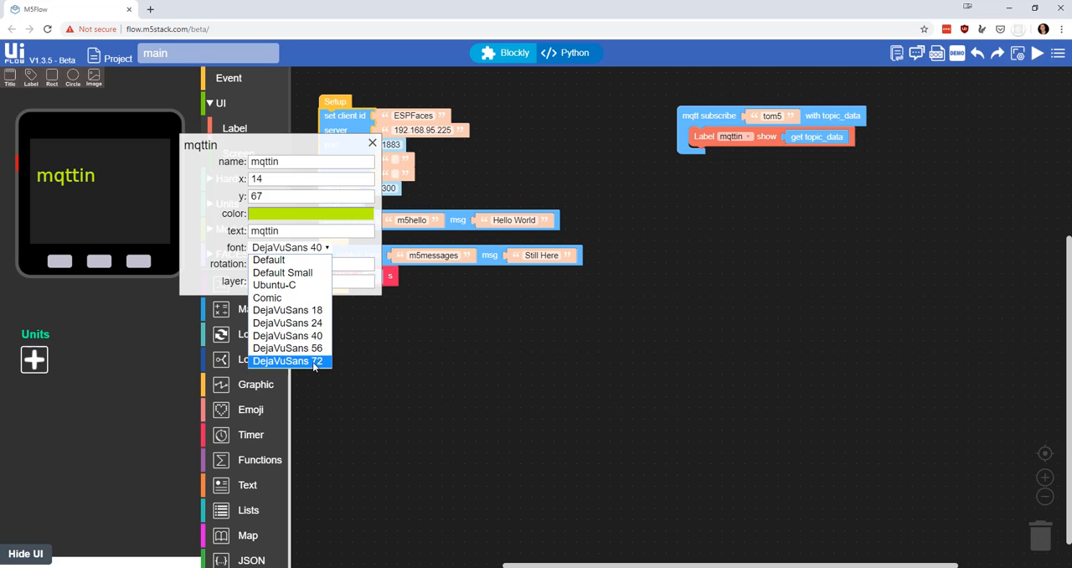
{"action": "left_click", "coordinate": [287, 360]}
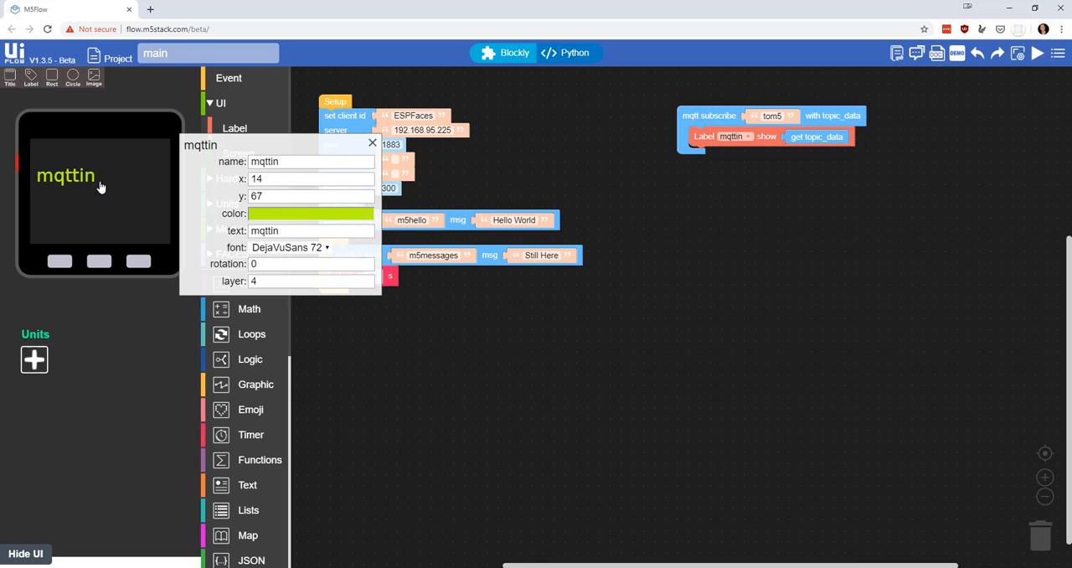
{"action": "left_click", "coordinate": [289, 247]}
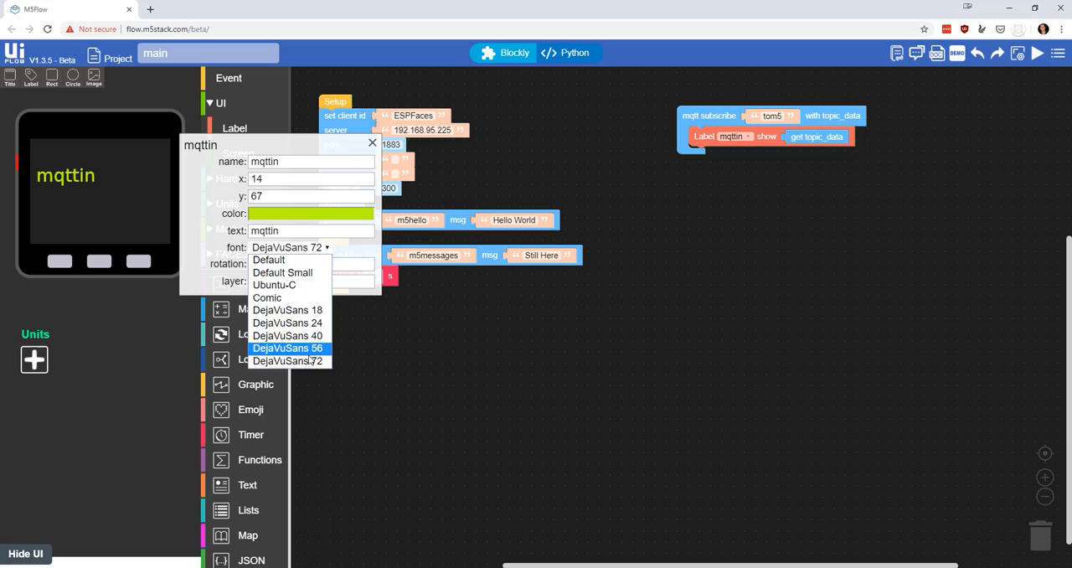
{"action": "left_click", "coordinate": [290, 360]}
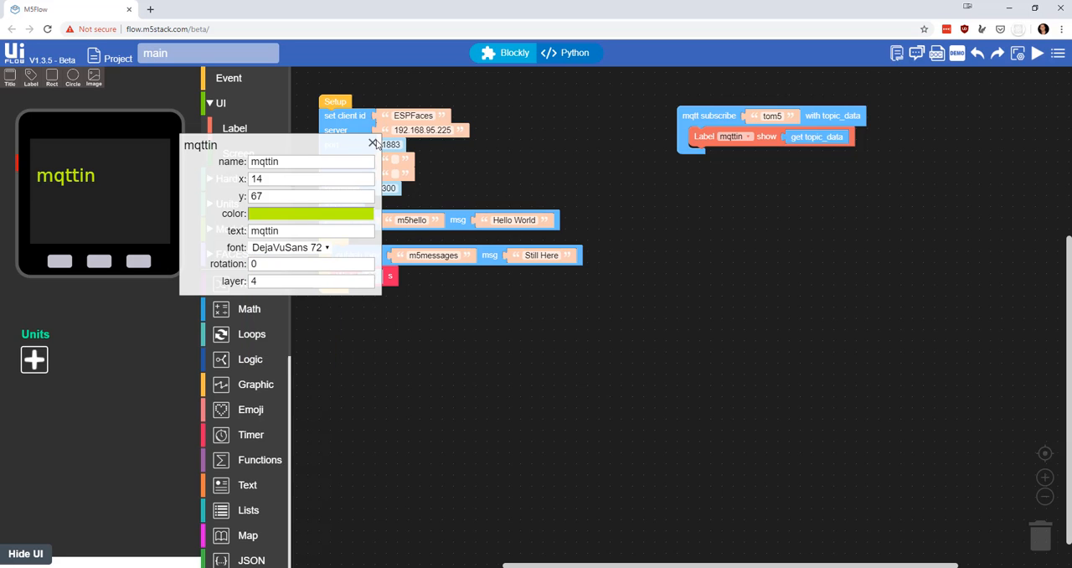
{"action": "left_click", "coordinate": [372, 144]}
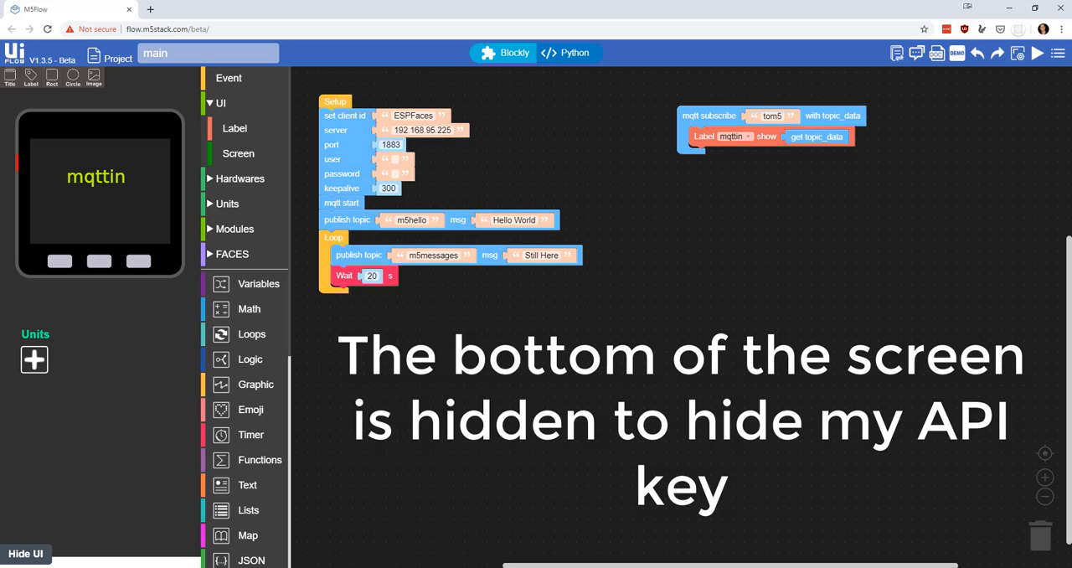
{"action": "left_click", "coordinate": [1036, 53]}
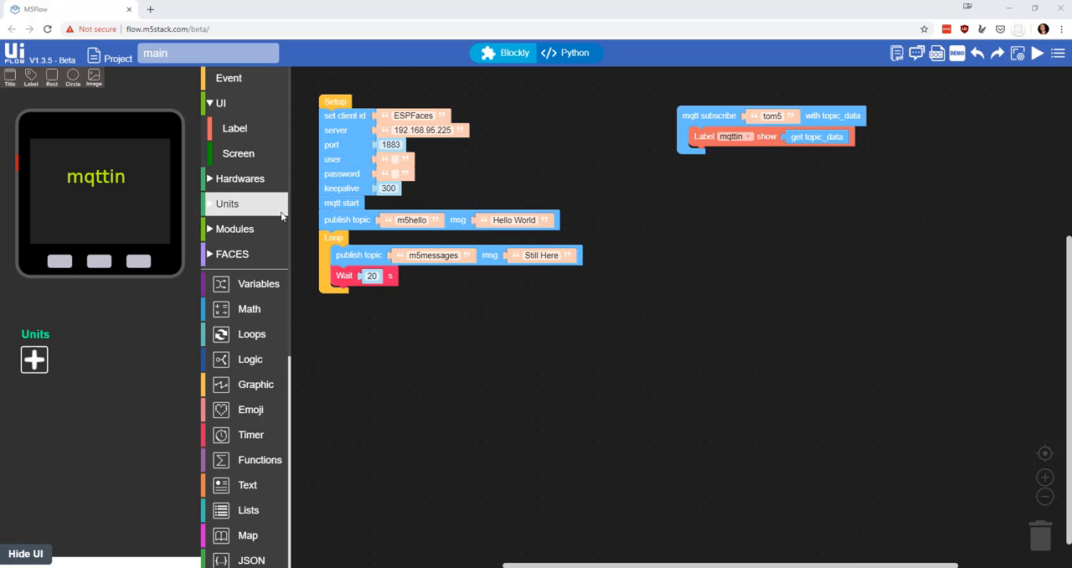
- Expand Units > FACES and open the GameBoy block category
{"action": "left_click", "coordinate": [227, 204]}
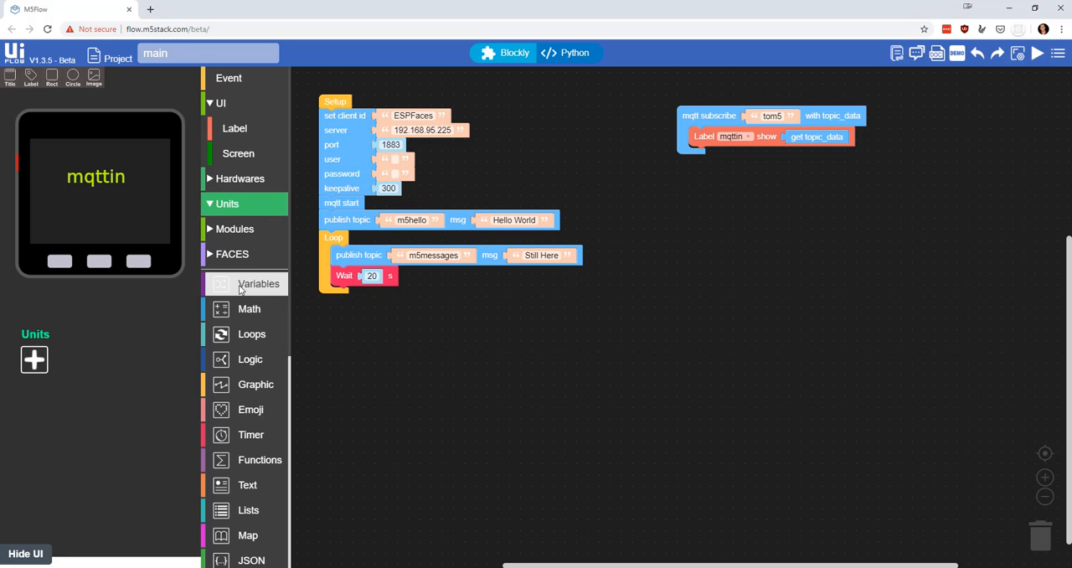
{"action": "left_click", "coordinate": [231, 254]}
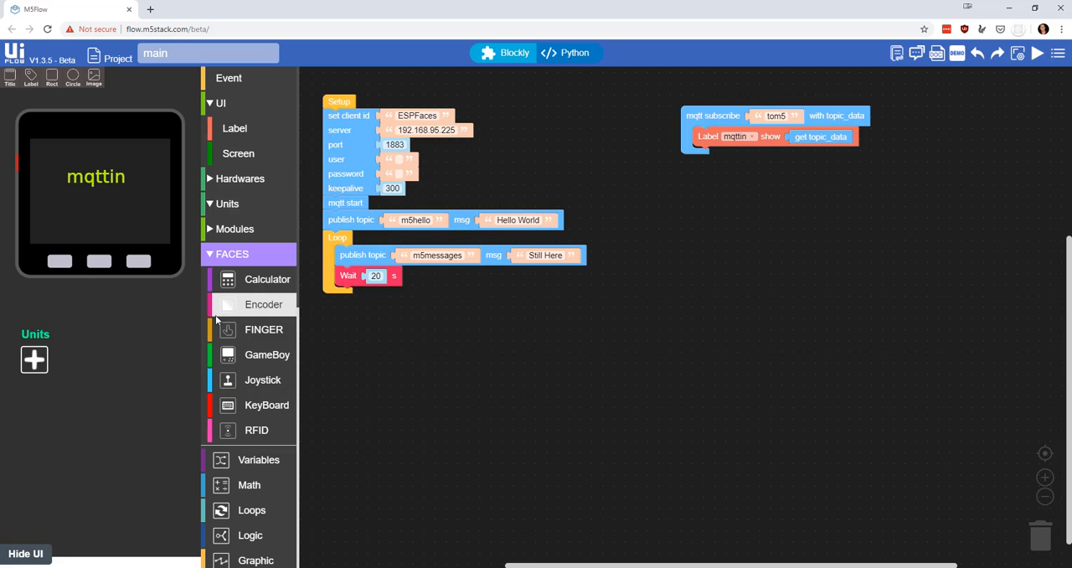
{"action": "mouse_move", "coordinate": [257, 430]}
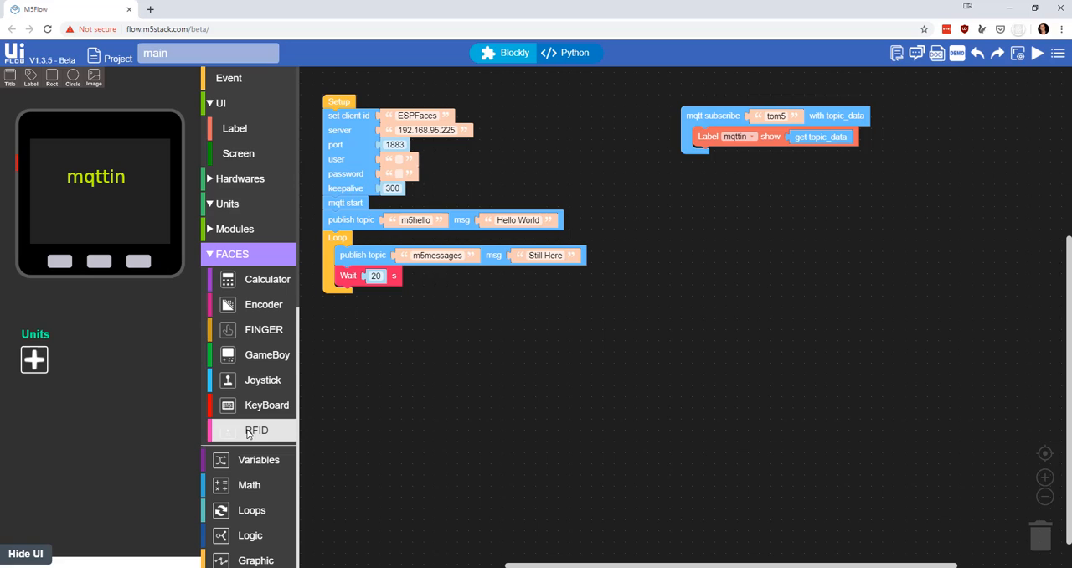
{"action": "mouse_move", "coordinate": [240, 303]}
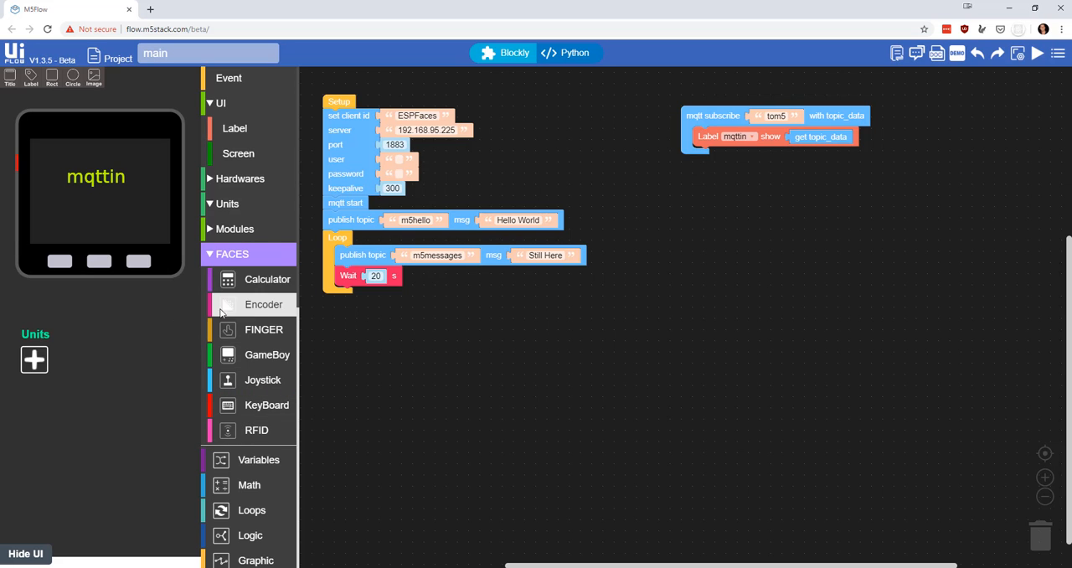
{"action": "mouse_move", "coordinate": [433, 358]}
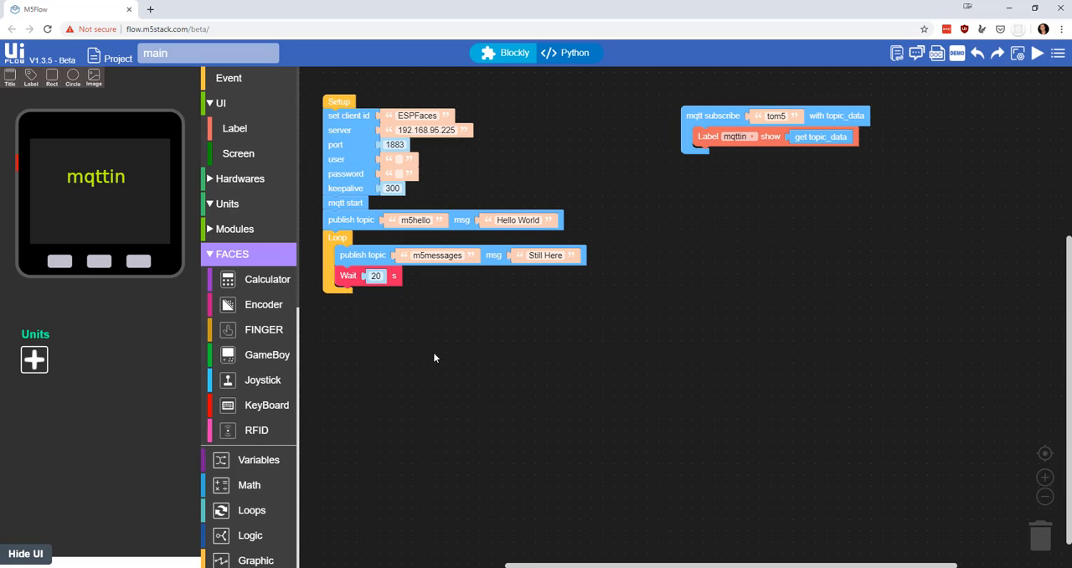
{"action": "left_click", "coordinate": [267, 354]}
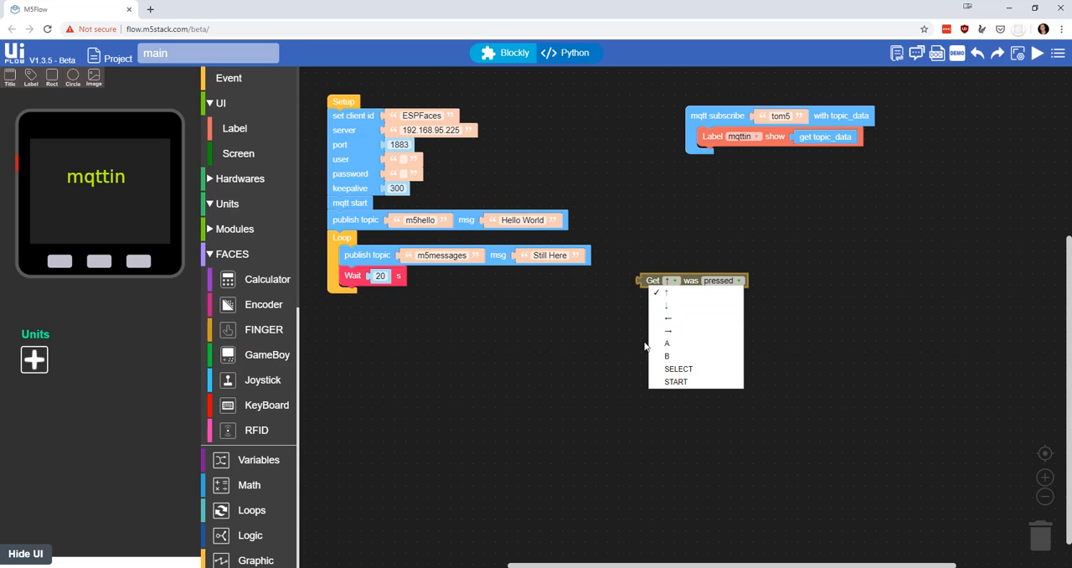
- Wrap the 'Still Here' m5messages publish in an if testing whether GameBoy ↑ was pressed
{"action": "left_click", "coordinate": [610, 339]}
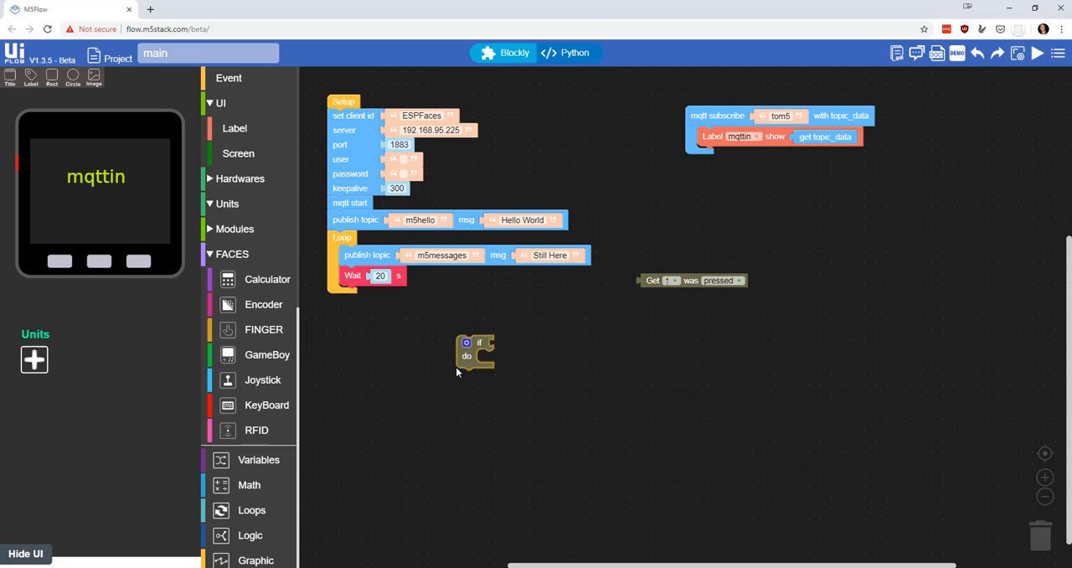
{"action": "left_click_drag", "start_coordinate": [692, 279], "coordinate": [525, 320]}
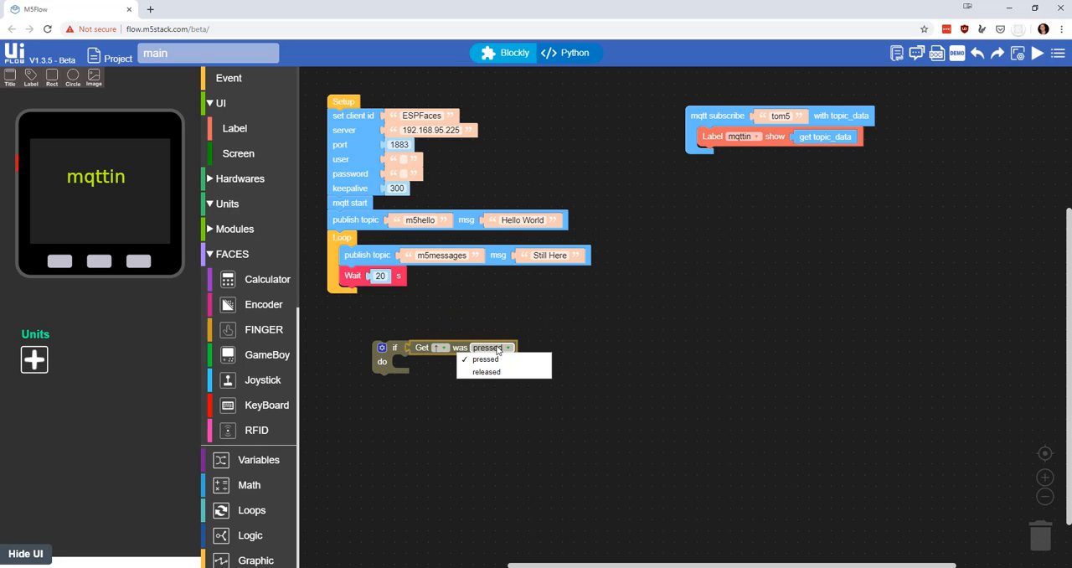
{"action": "left_click", "coordinate": [486, 358]}
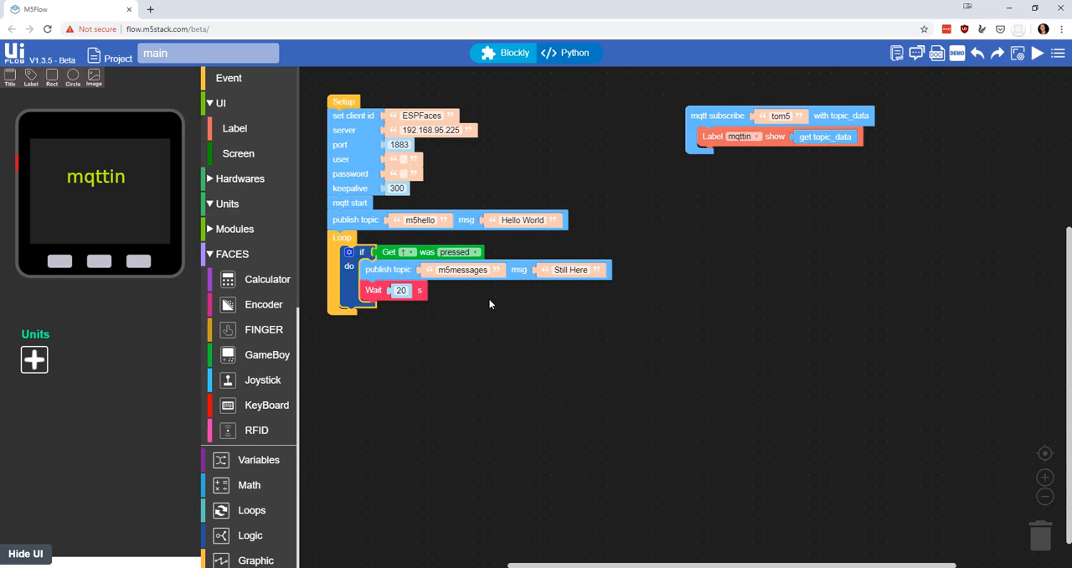
{"action": "mouse_move", "coordinate": [402, 252]}
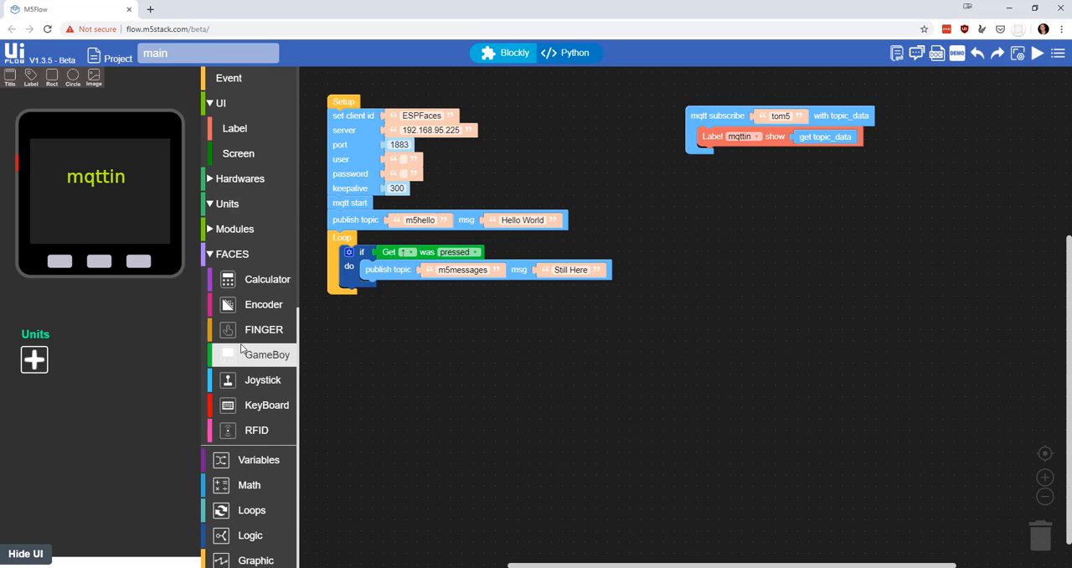
{"action": "scroll", "scroll_direction": "down", "scroll_amount": 3}
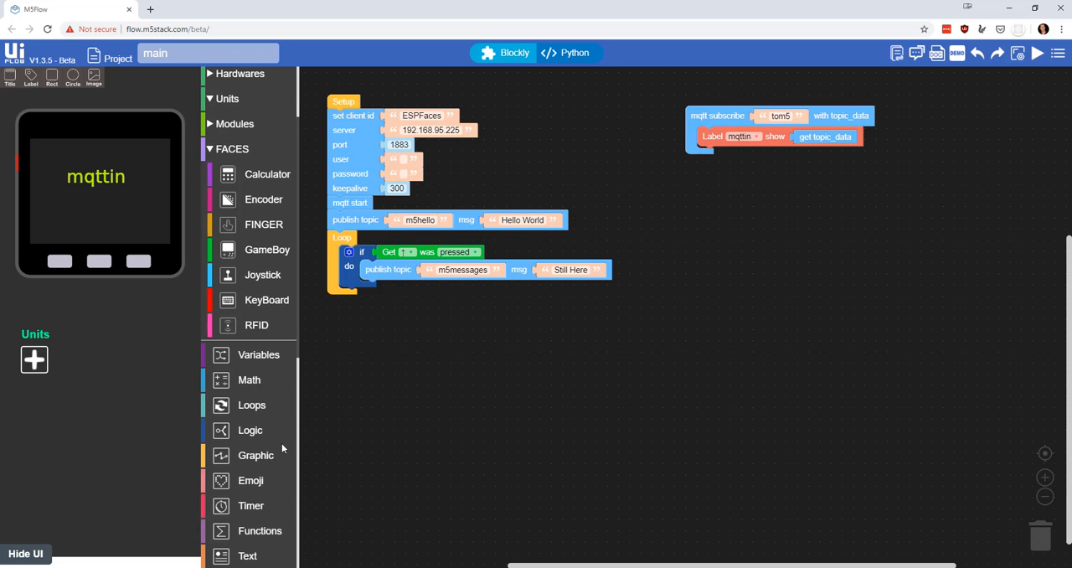
- Place a Set emoji map block below the loop and tick a pattern of grid cells
{"action": "left_click", "coordinate": [250, 473]}
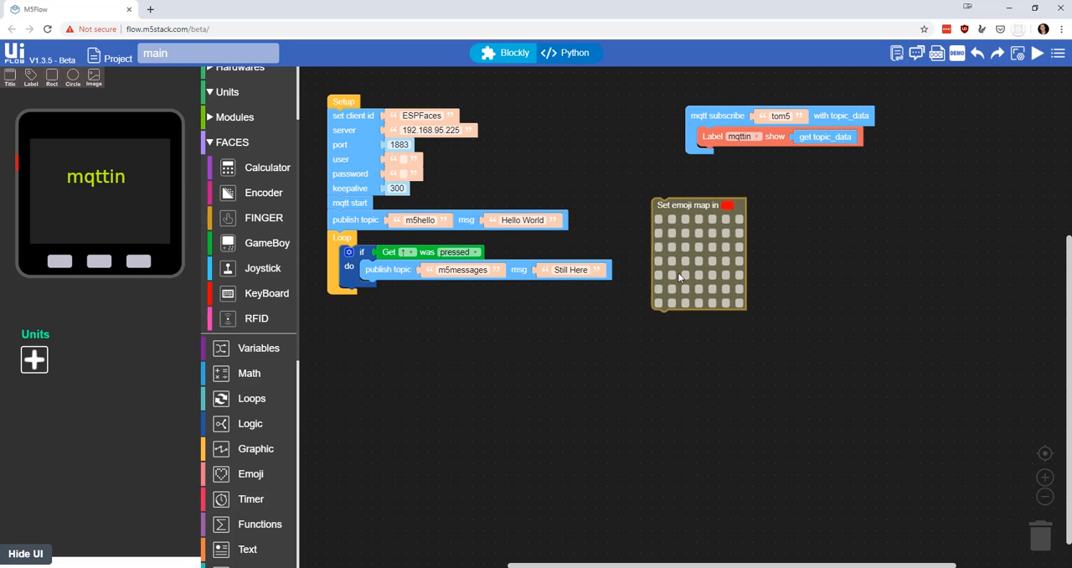
{"action": "left_click_drag", "start_coordinate": [699, 254], "coordinate": [586, 397]}
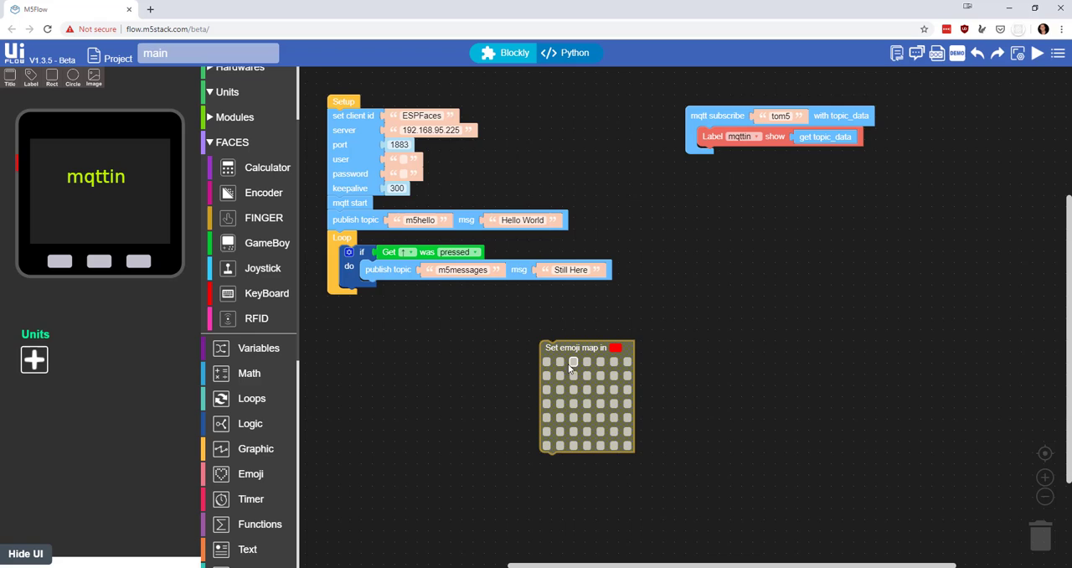
{"action": "left_click", "coordinate": [547, 362]}
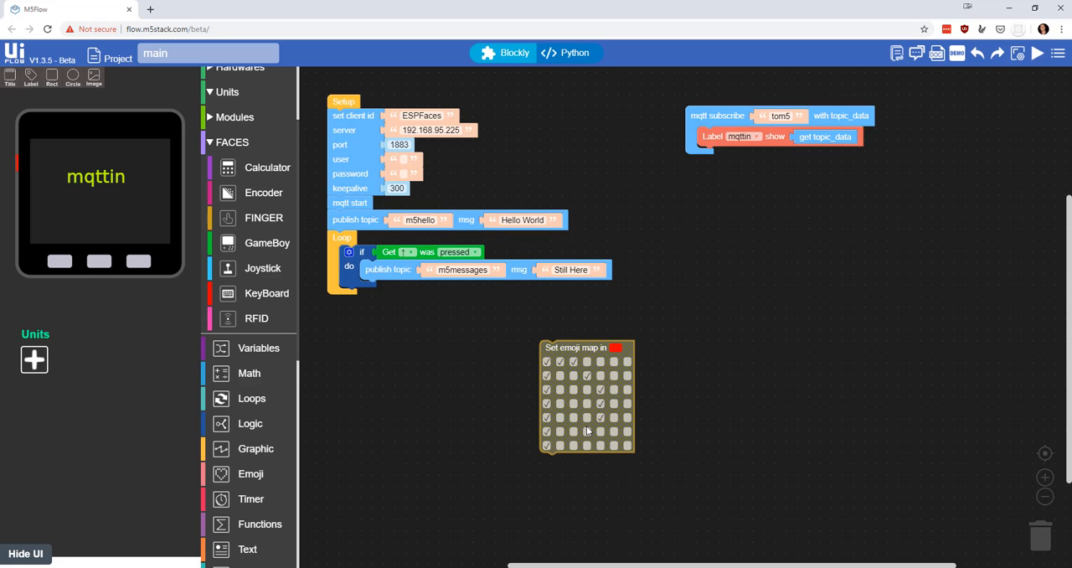
{"action": "left_click", "coordinate": [586, 431]}
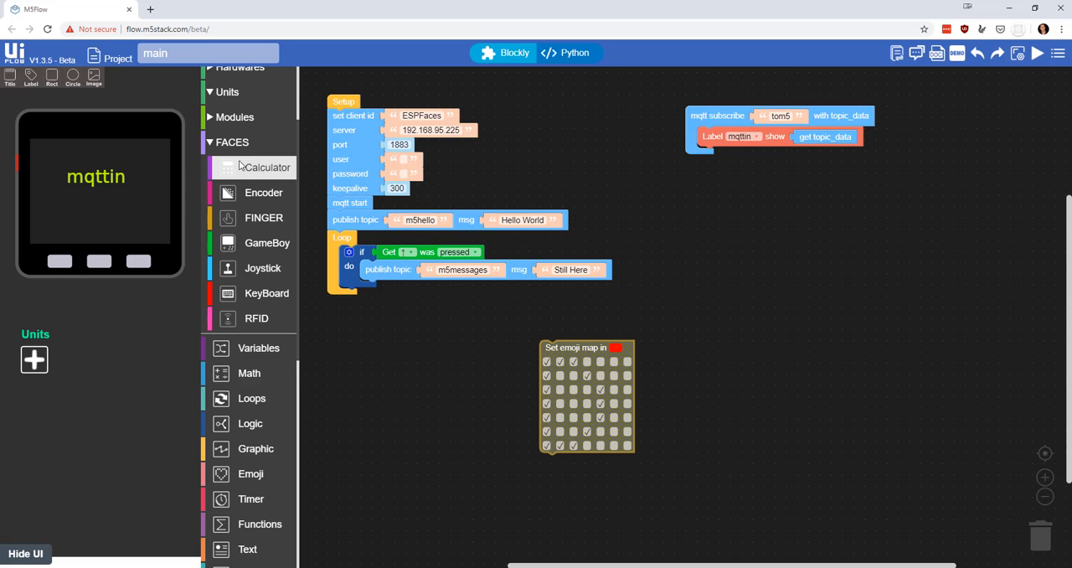
{"action": "mouse_move", "coordinate": [255, 448]}
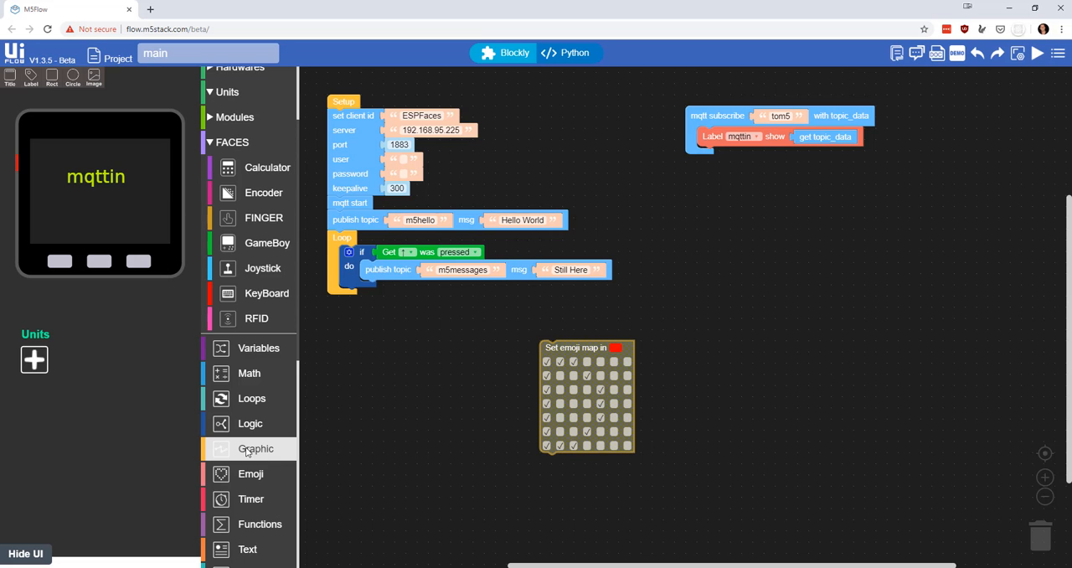
{"action": "left_click", "coordinate": [255, 448]}
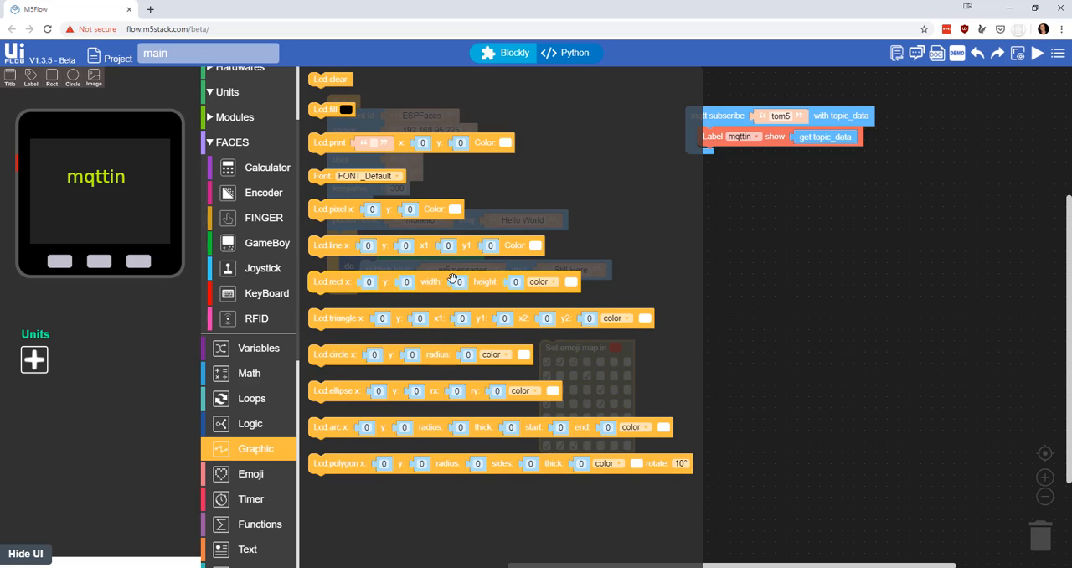
{"action": "left_click", "coordinate": [261, 524]}
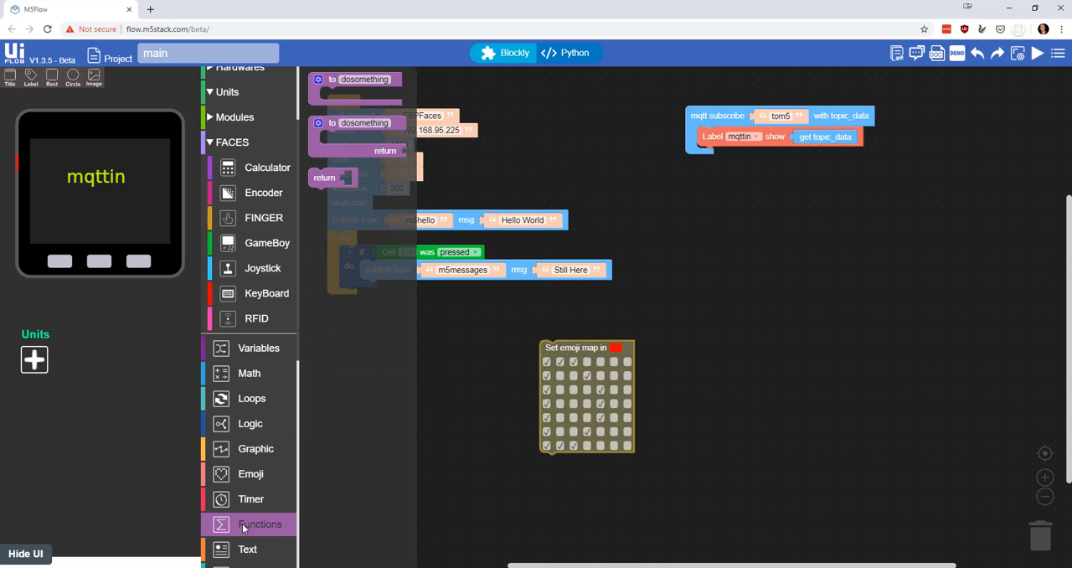
{"action": "left_click", "coordinate": [250, 498]}
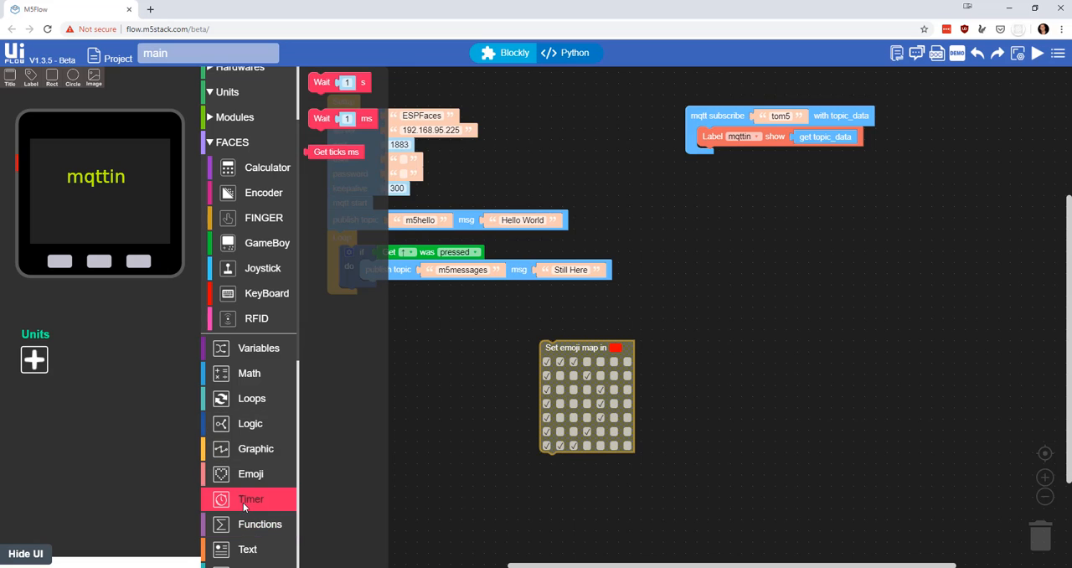
{"action": "scroll", "scroll_direction": "down", "scroll_amount": 3}
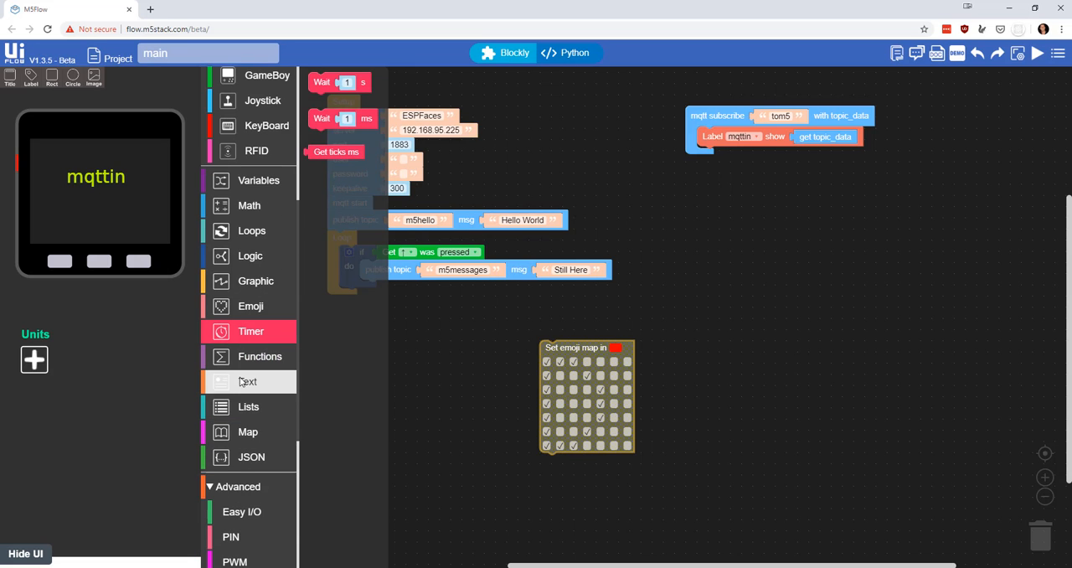
{"action": "left_click", "coordinate": [248, 431]}
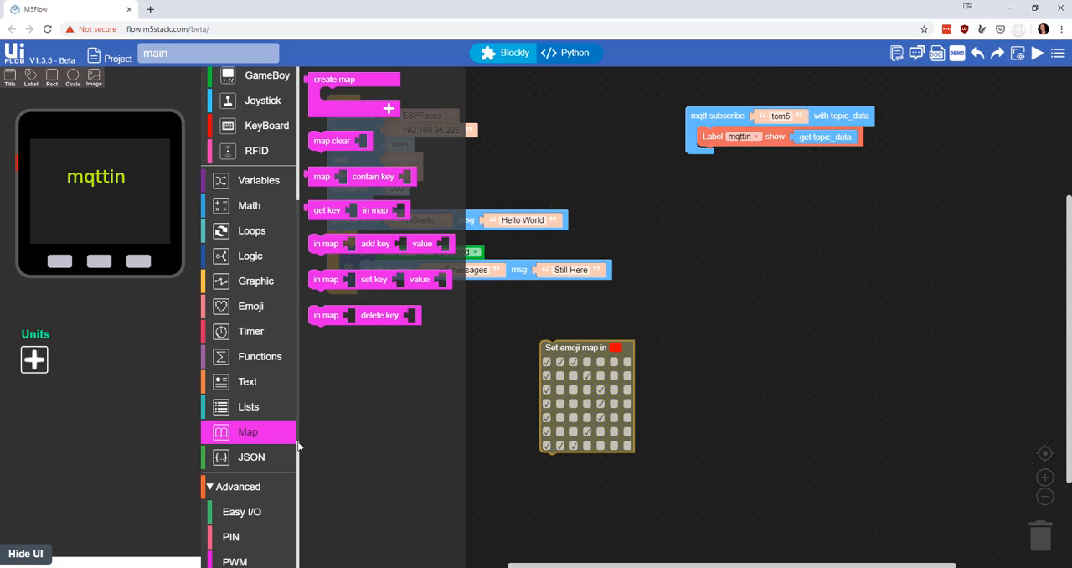
{"action": "left_click", "coordinate": [251, 456]}
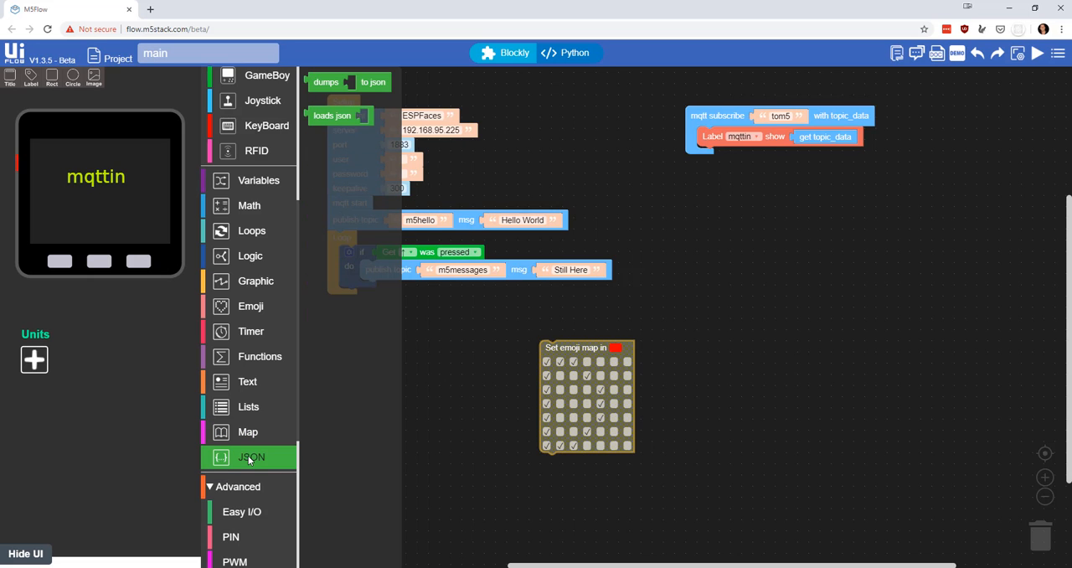
{"action": "scroll", "scroll_direction": "down", "scroll_amount": 3}
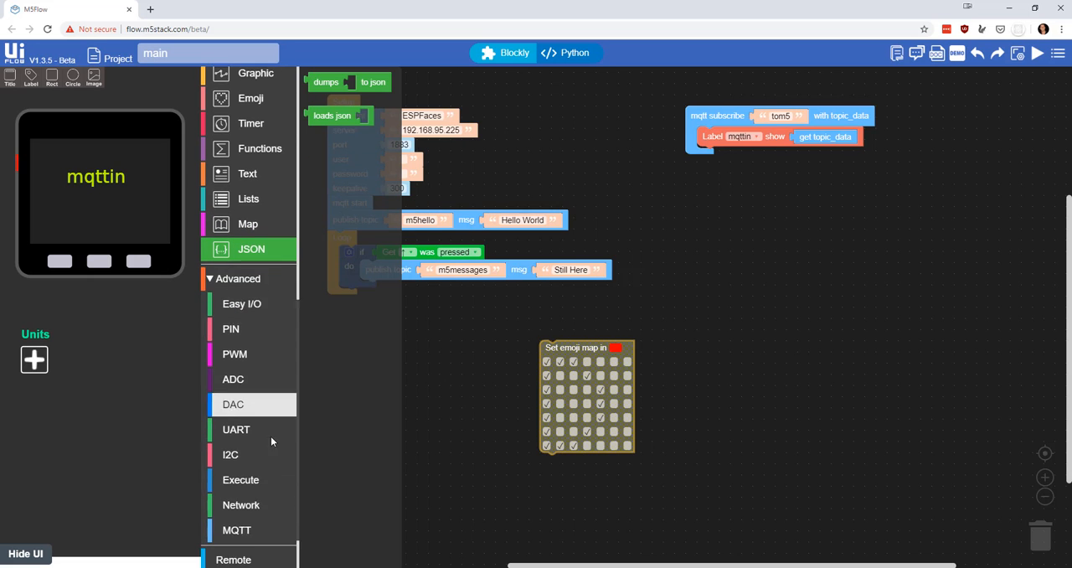
{"action": "scroll", "scroll_direction": "up", "scroll_amount": 3}
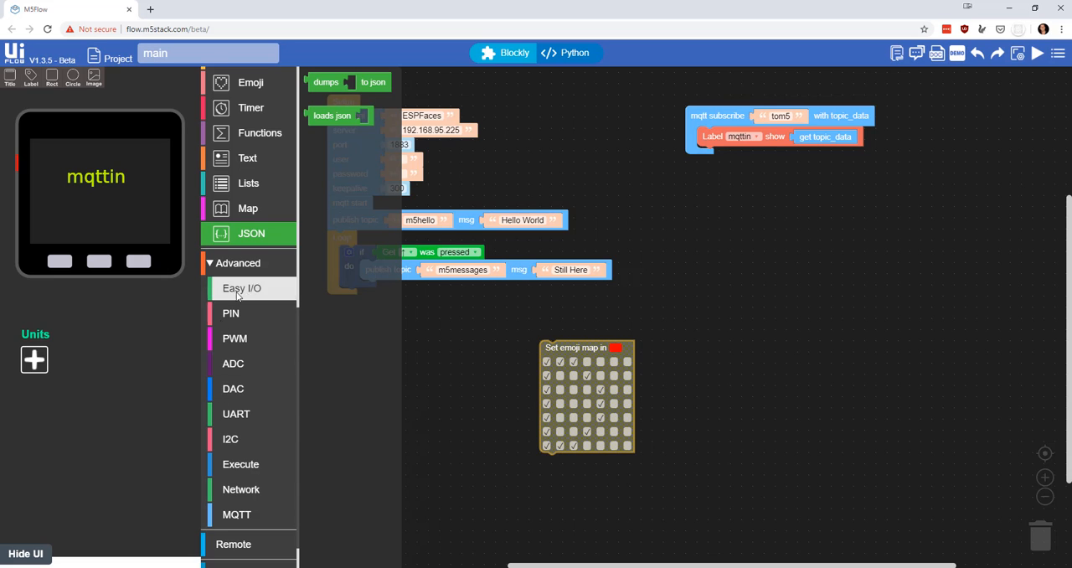
{"action": "scroll", "scroll_direction": "down", "scroll_amount": 3}
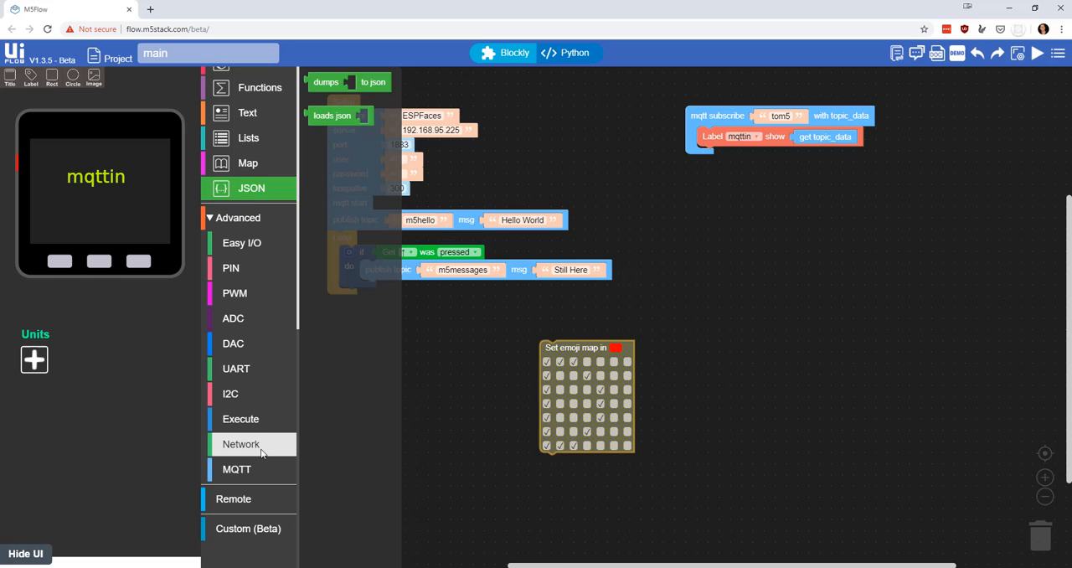
{"action": "left_click", "coordinate": [241, 444]}
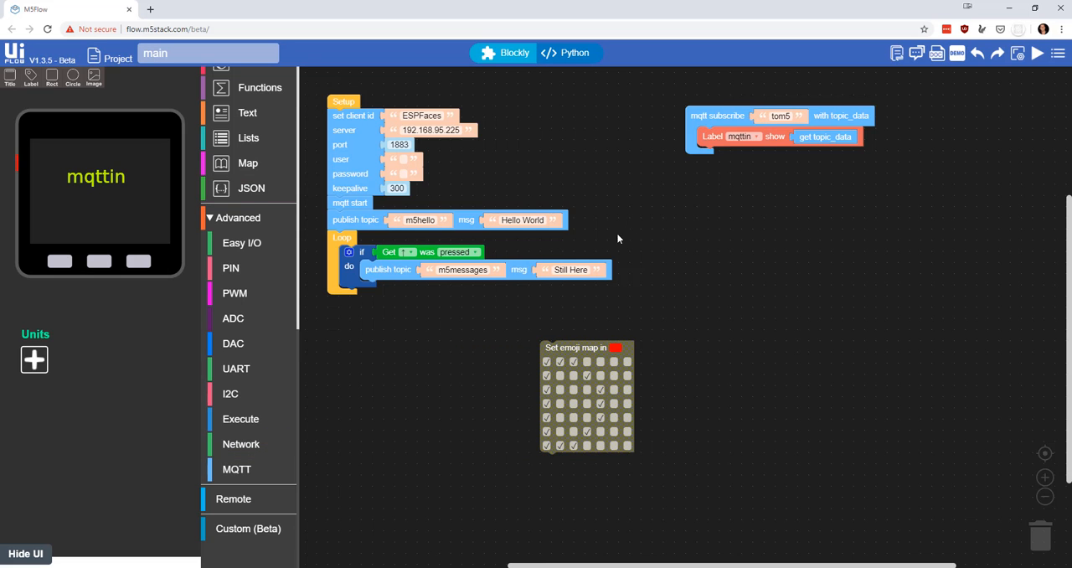
{"action": "mouse_move", "coordinate": [565, 52]}
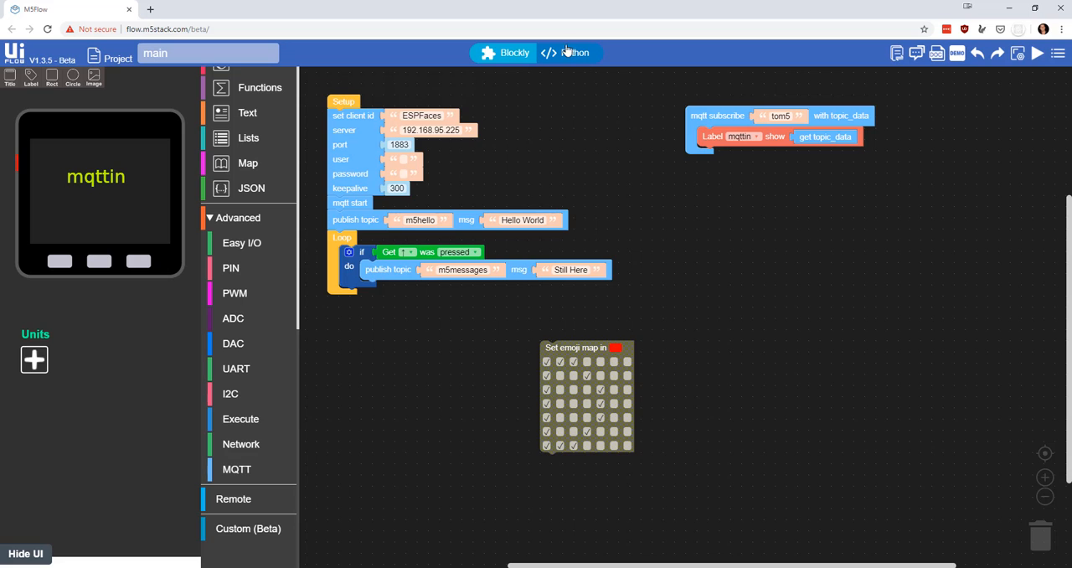
- Review the generated Python code for the MQTT setup and GameBoy publish, then return to blocks
{"action": "left_click", "coordinate": [568, 52]}
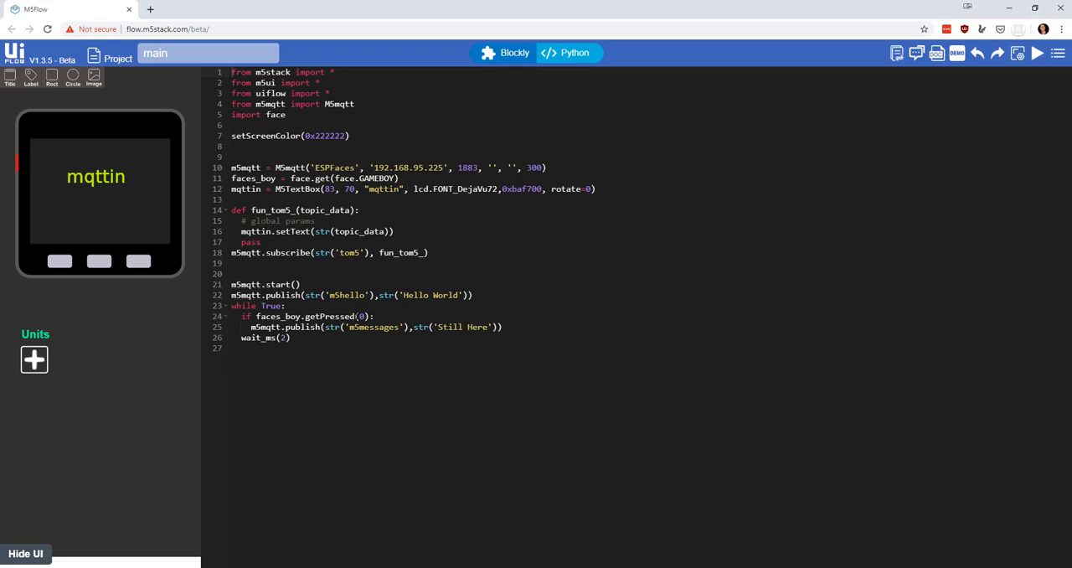
{"action": "mouse_move", "coordinate": [186, 376]}
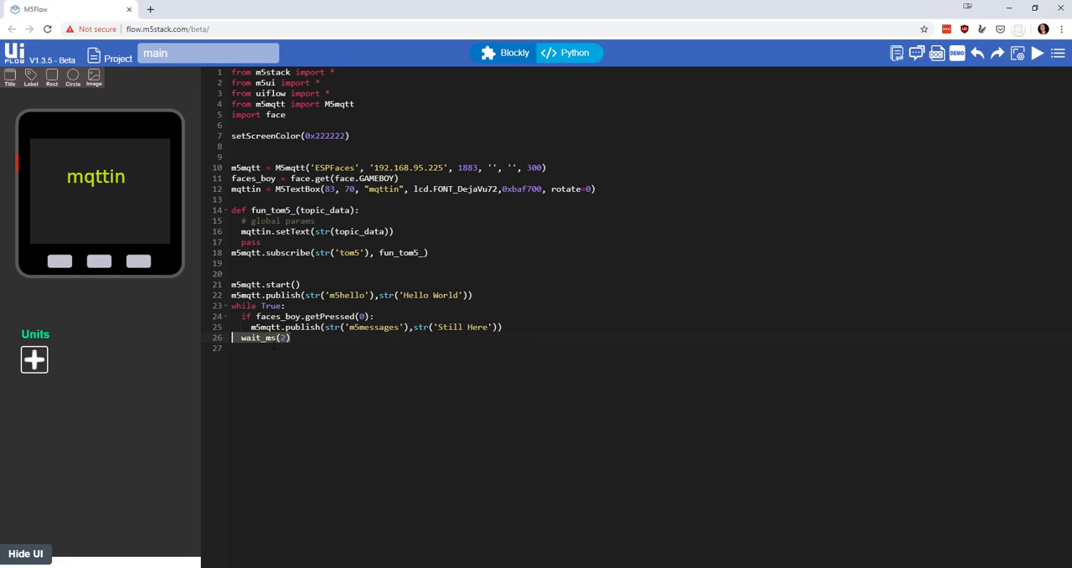
{"action": "mouse_move", "coordinate": [302, 337]}
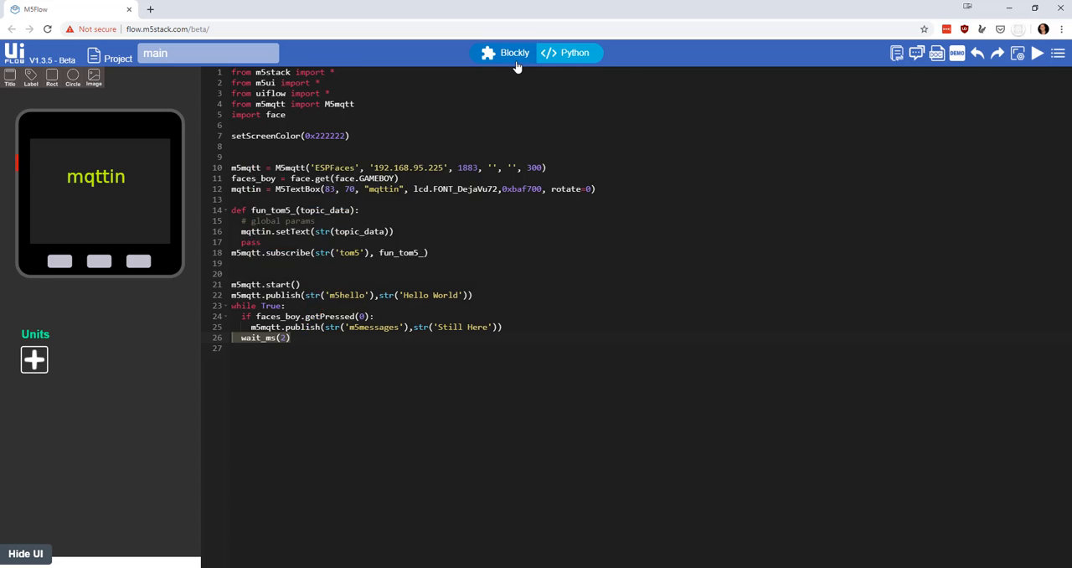
{"action": "left_click", "coordinate": [503, 52]}
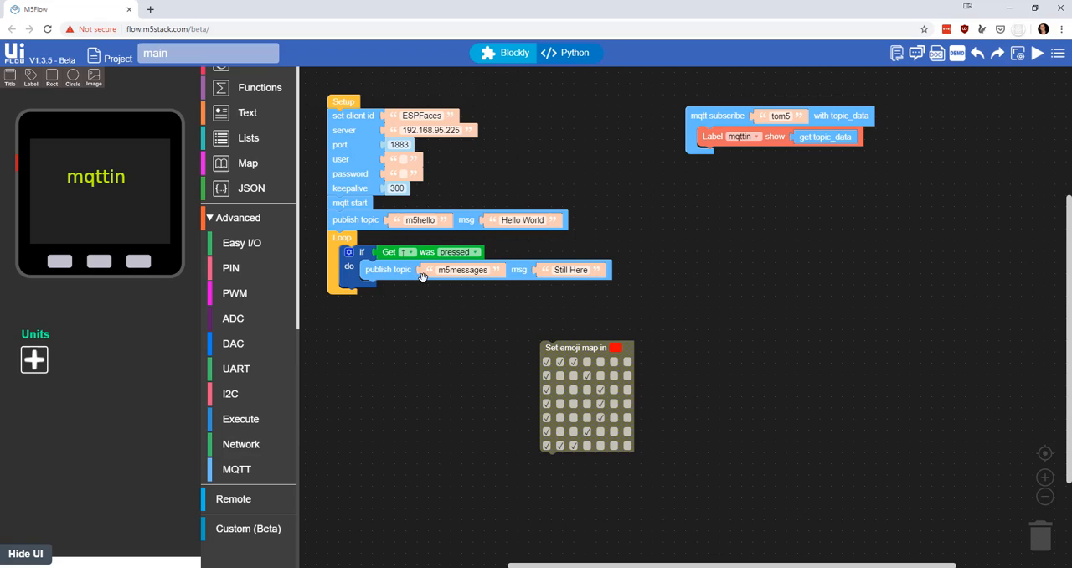
{"action": "mouse_move", "coordinate": [641, 348]}
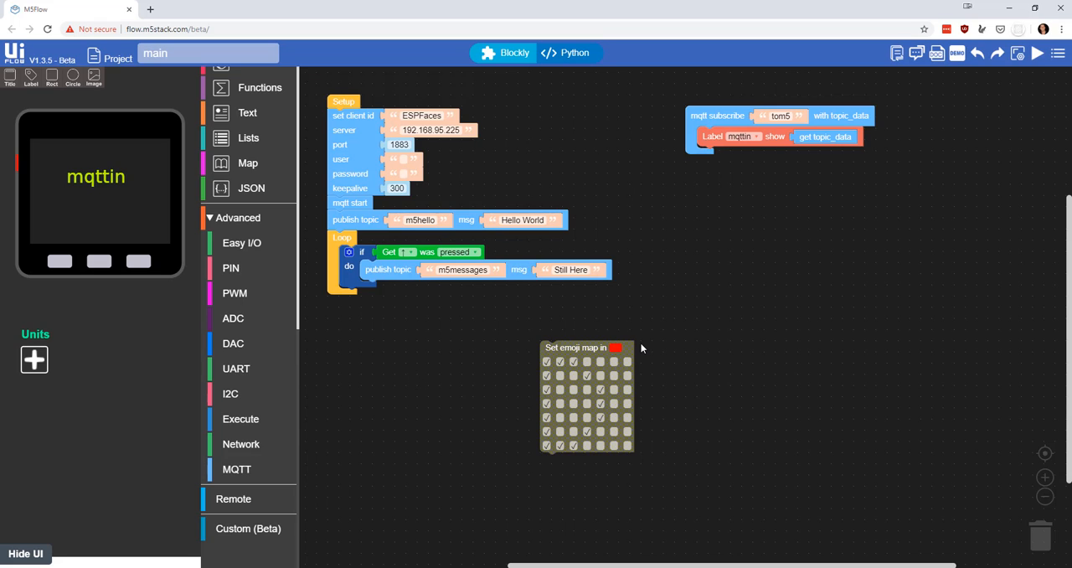
{"action": "mouse_move", "coordinate": [641, 349]}
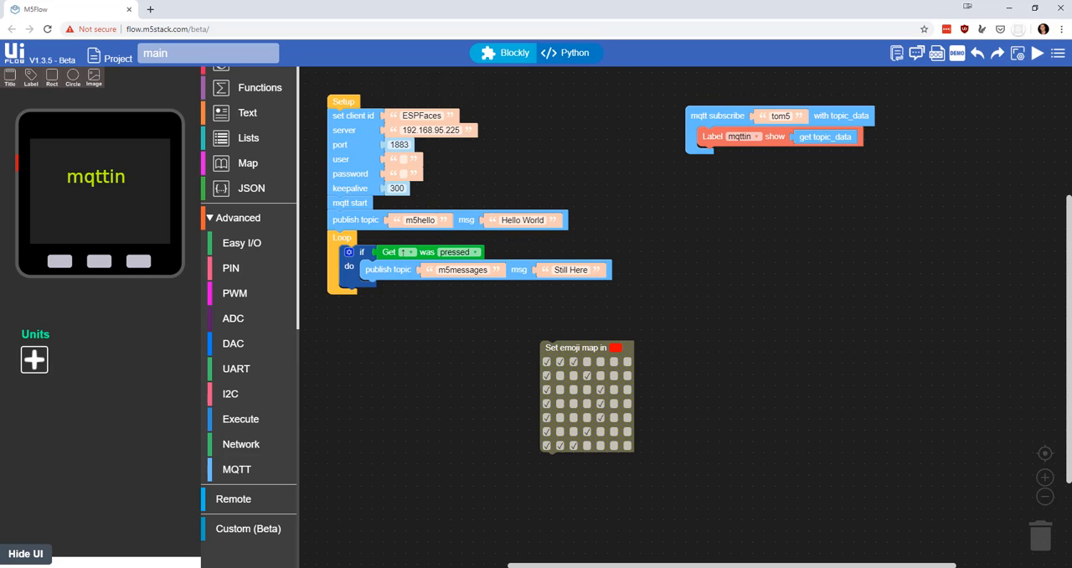